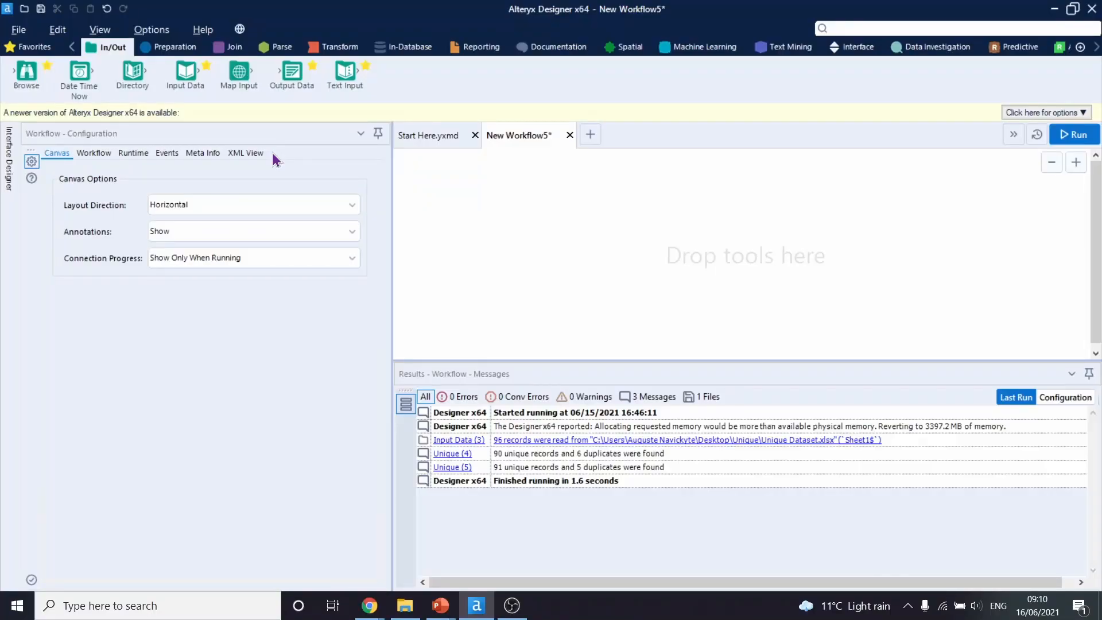
mouse_move(263, 156)
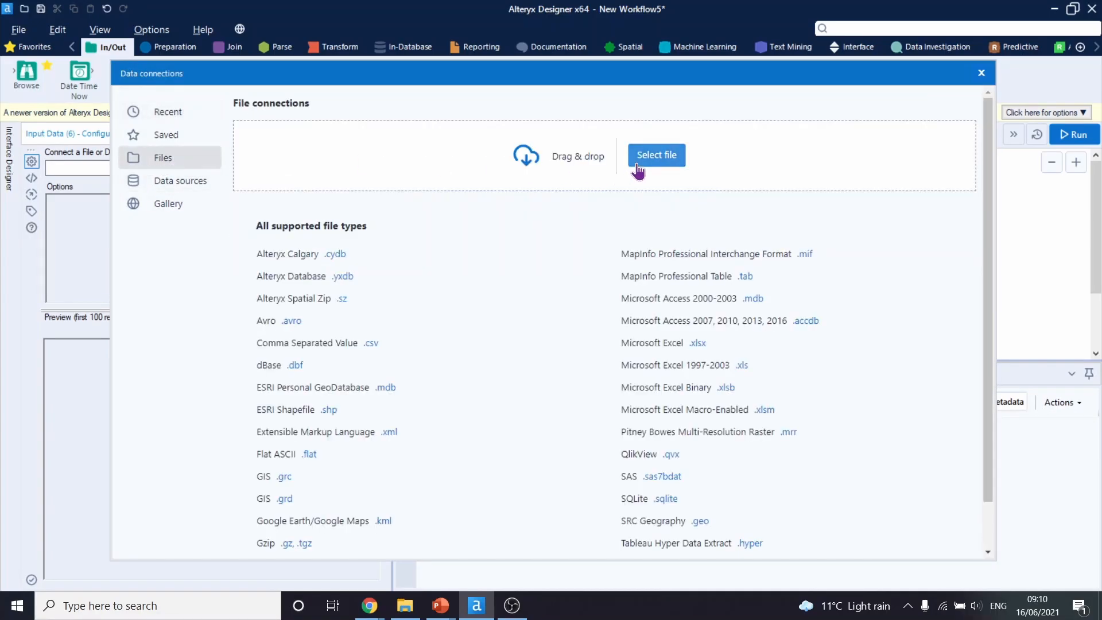
- Connect the Input Data tool to Sheet1 of Unique Dataset.xlsx
left_click(656, 154)
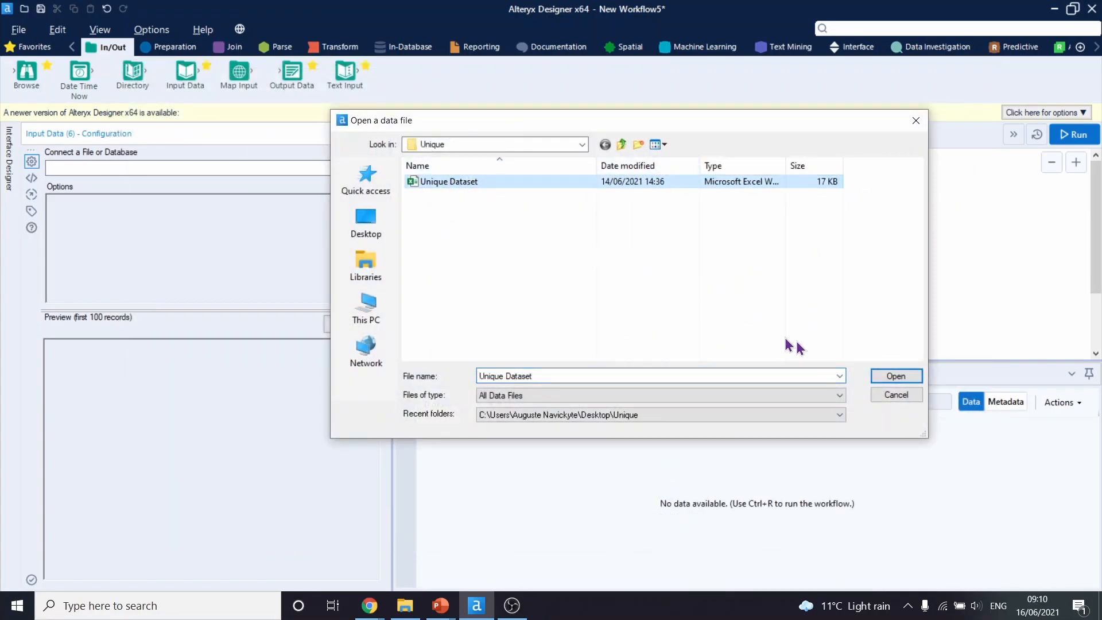
left_click(896, 376)
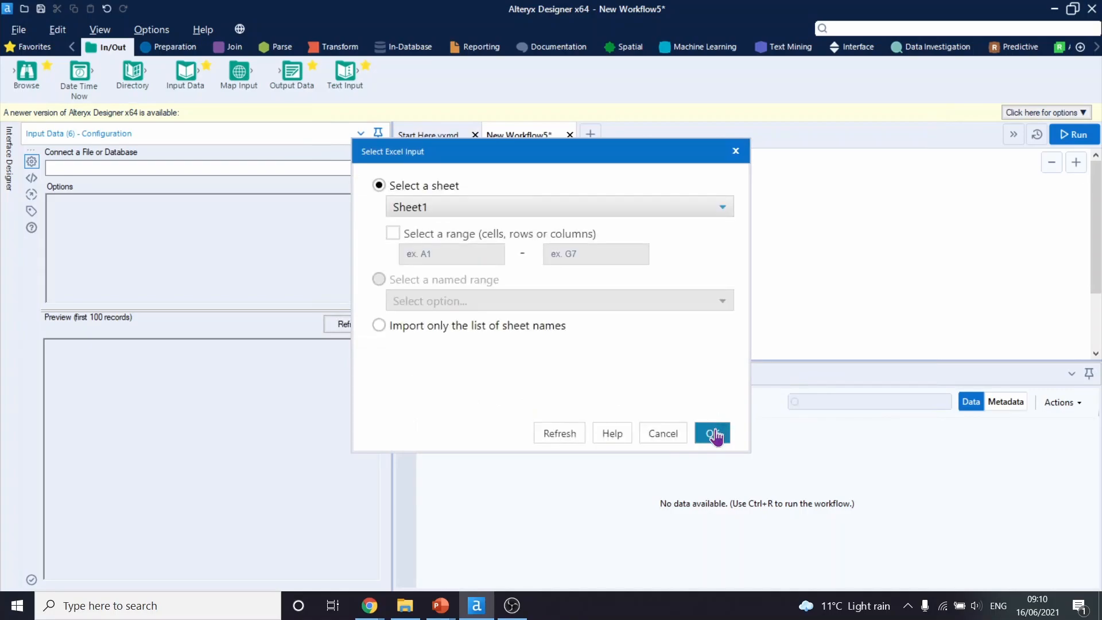
left_click(712, 433)
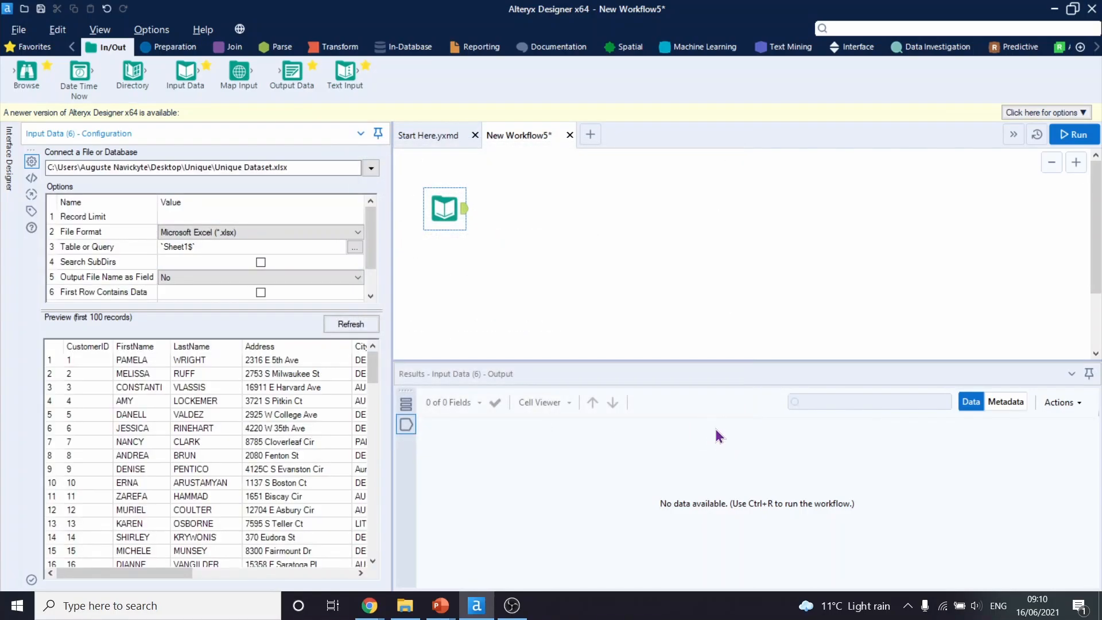
mouse_move(433, 342)
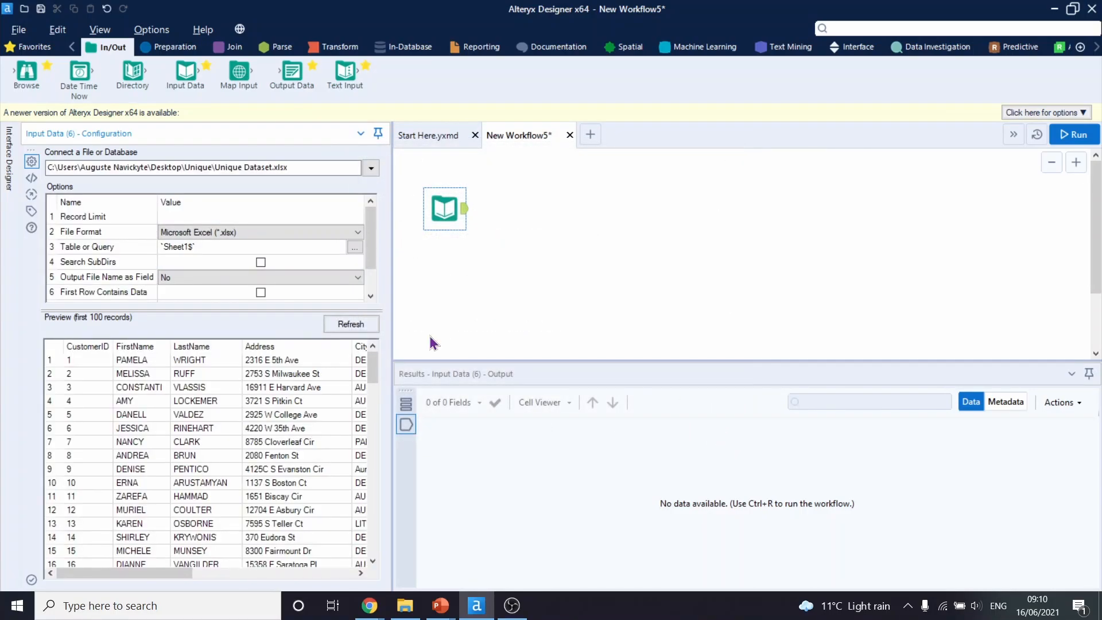
mouse_move(101, 309)
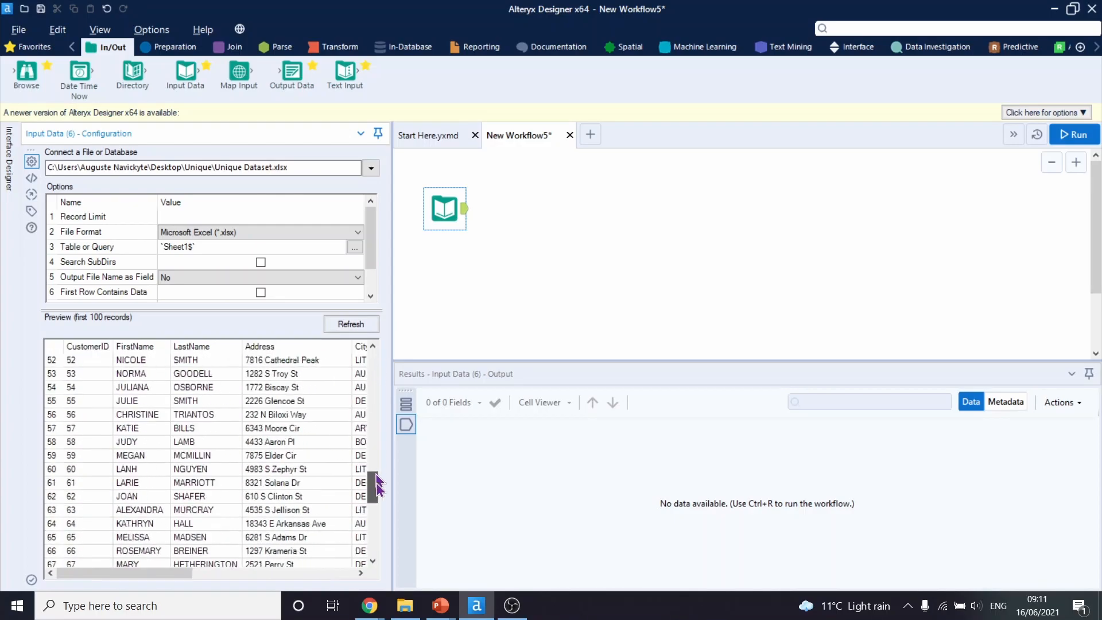
scroll("up", 3)
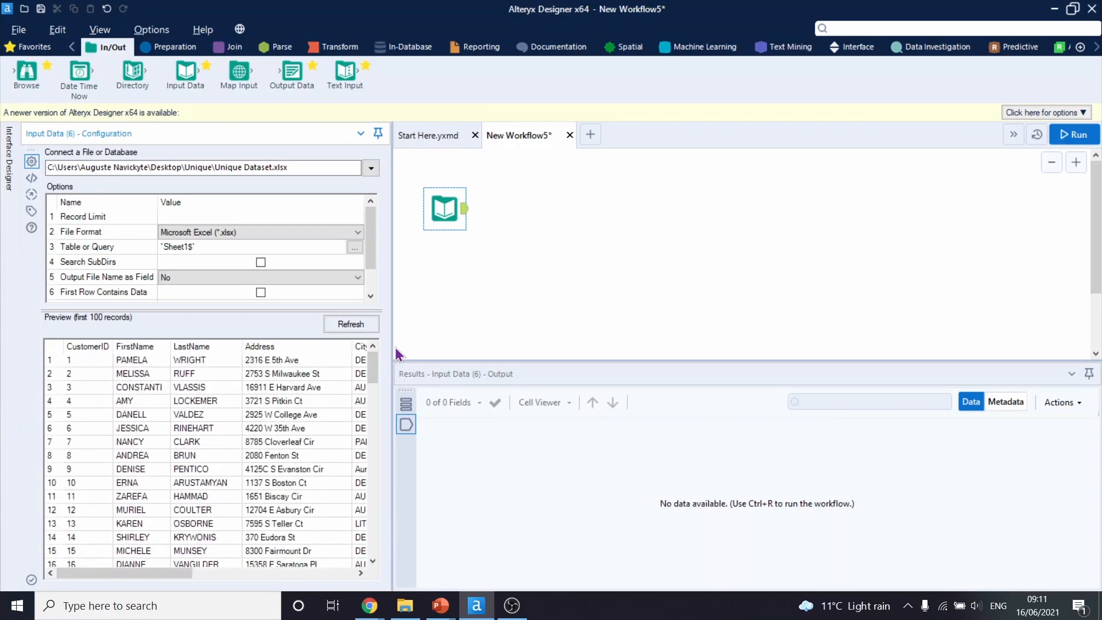
mouse_move(385, 362)
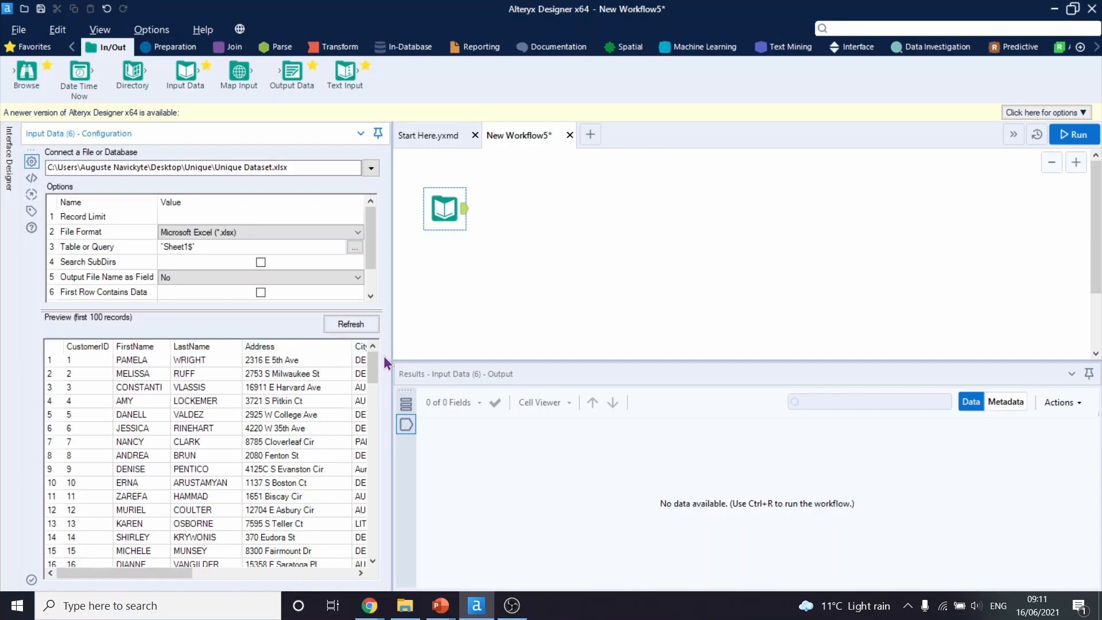
mouse_move(373, 364)
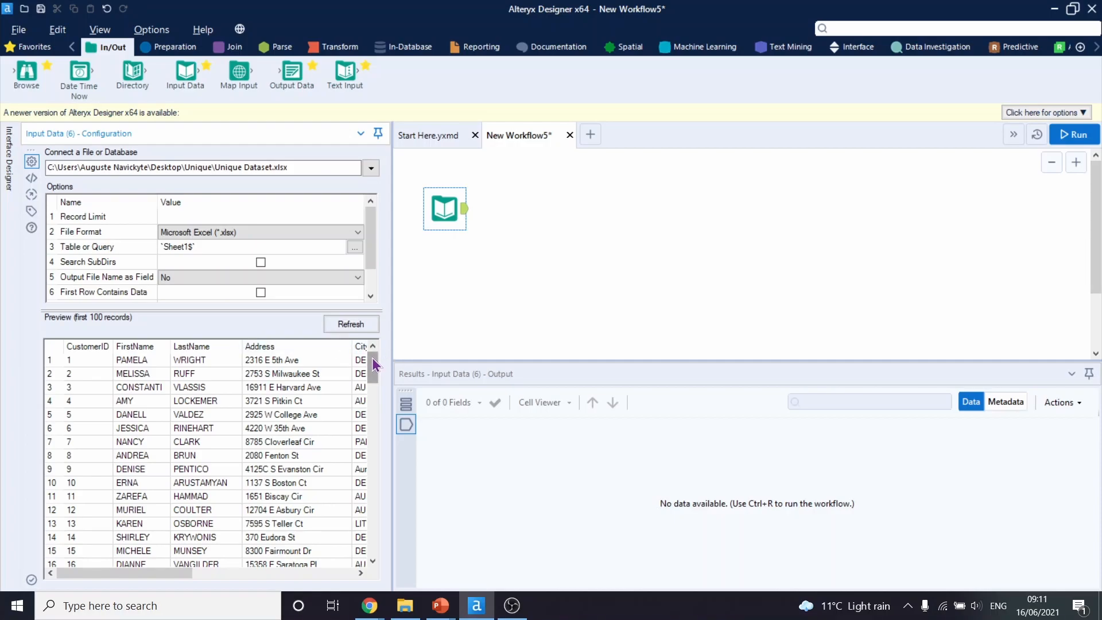
mouse_move(385, 354)
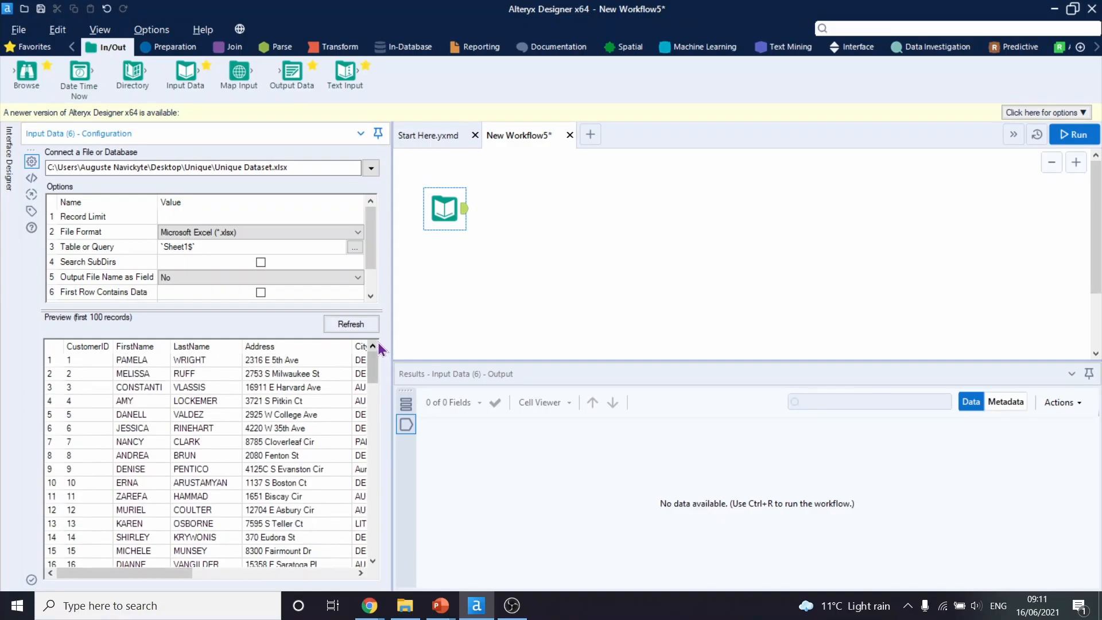
mouse_move(544, 98)
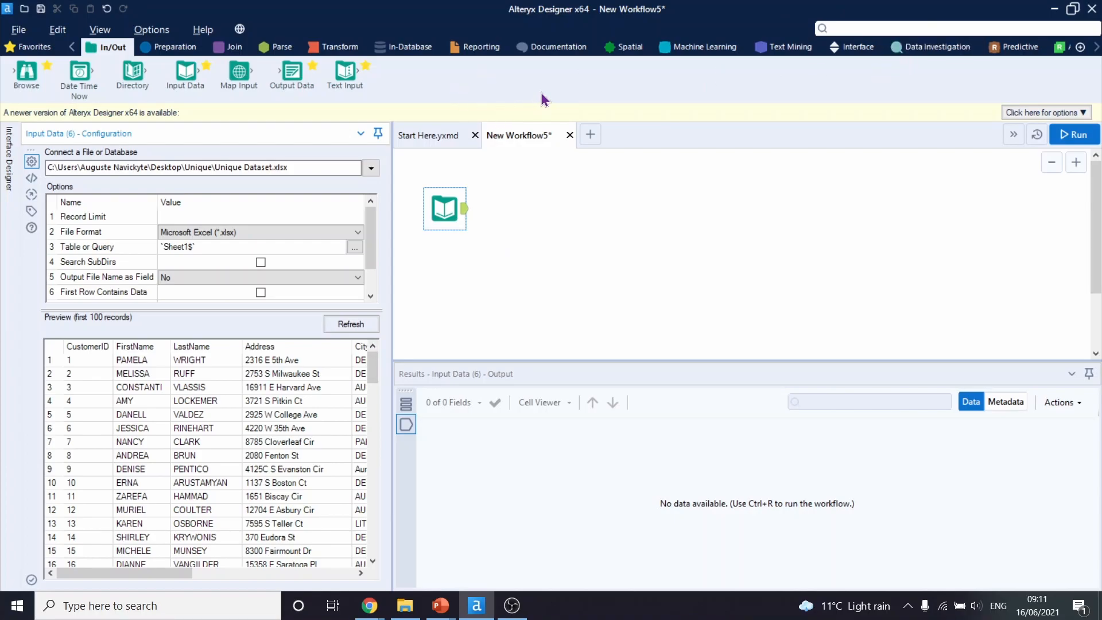
mouse_move(239, 74)
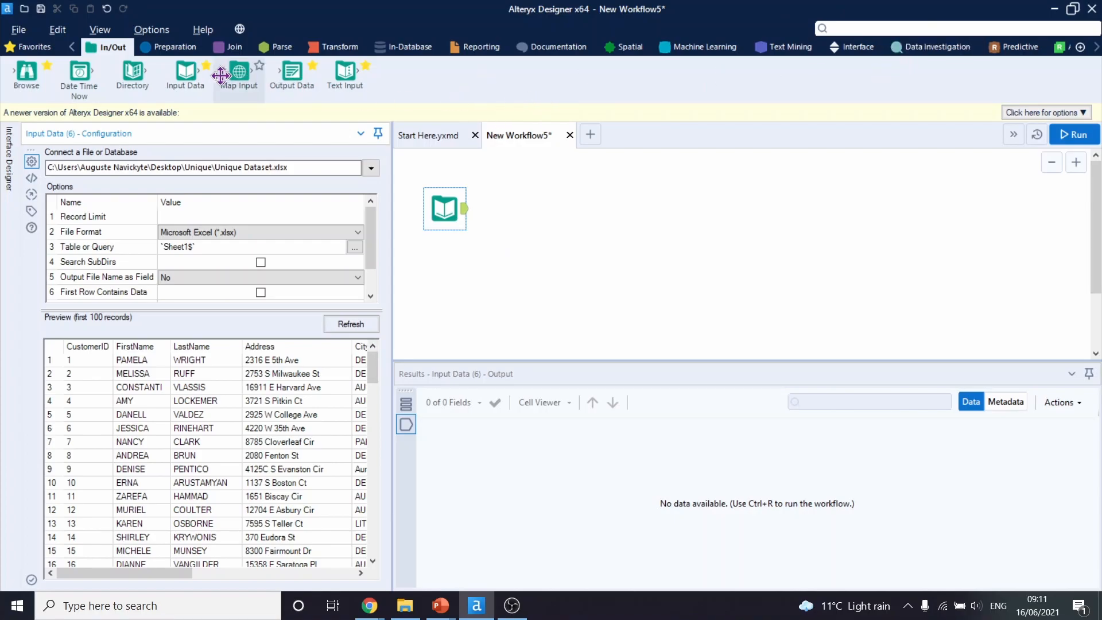
mouse_move(173, 46)
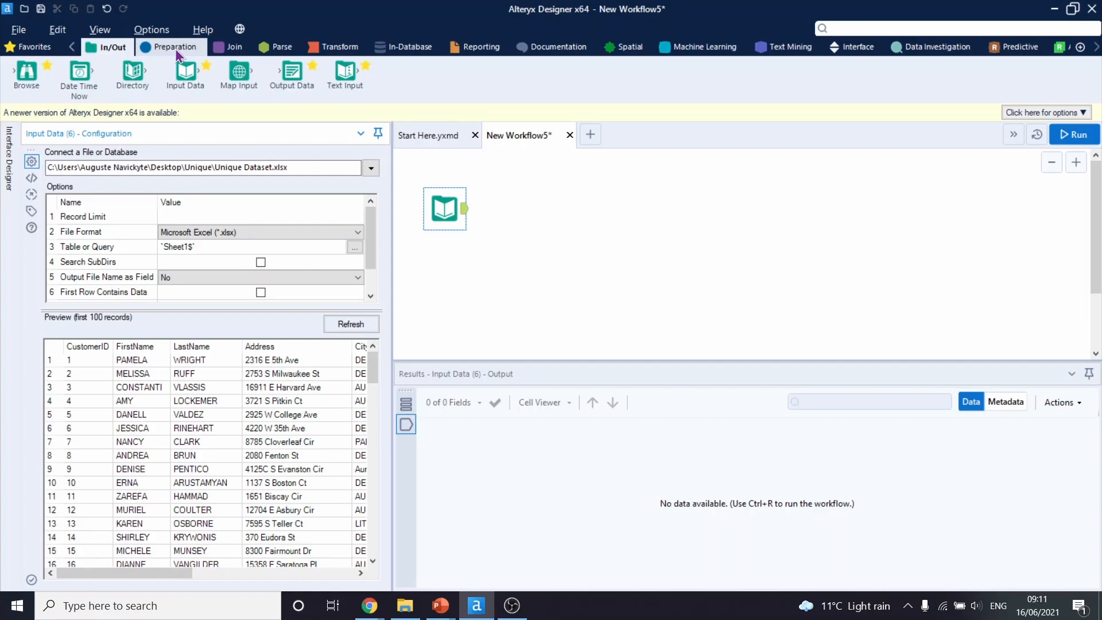
- Find the Unique tool in the Preparation tools and place it after Input Data
left_click(170, 46)
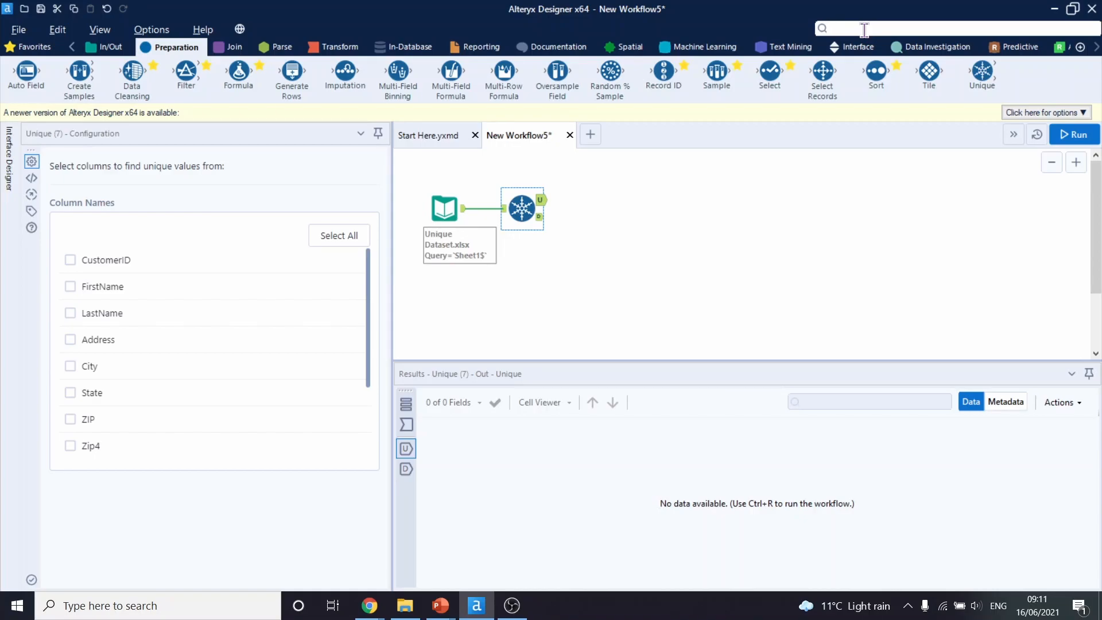
type("unique")
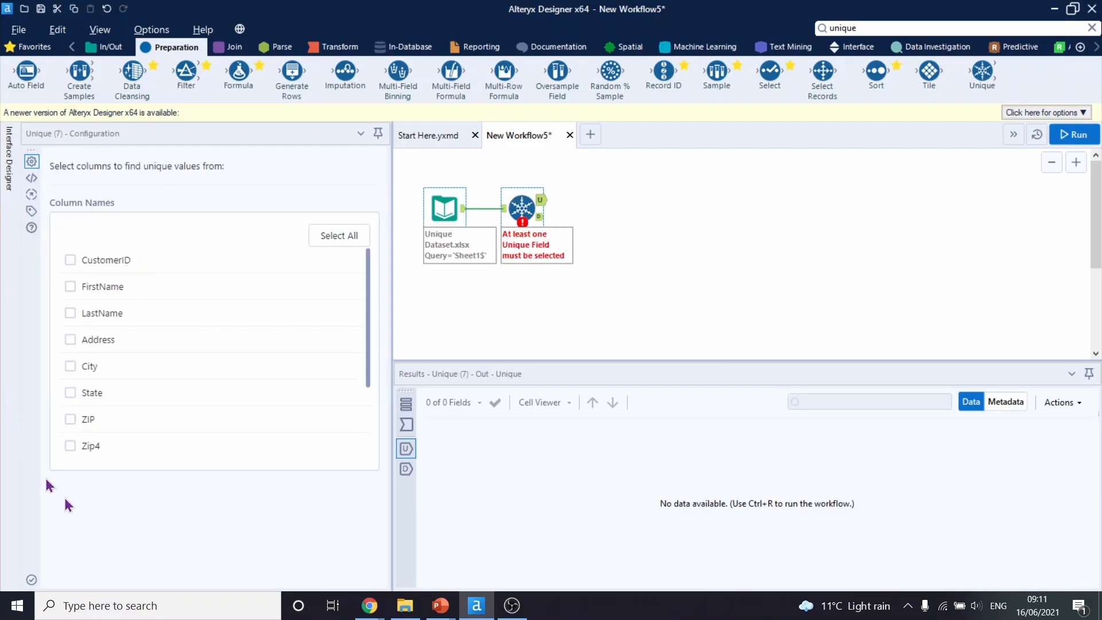
mouse_move(100, 244)
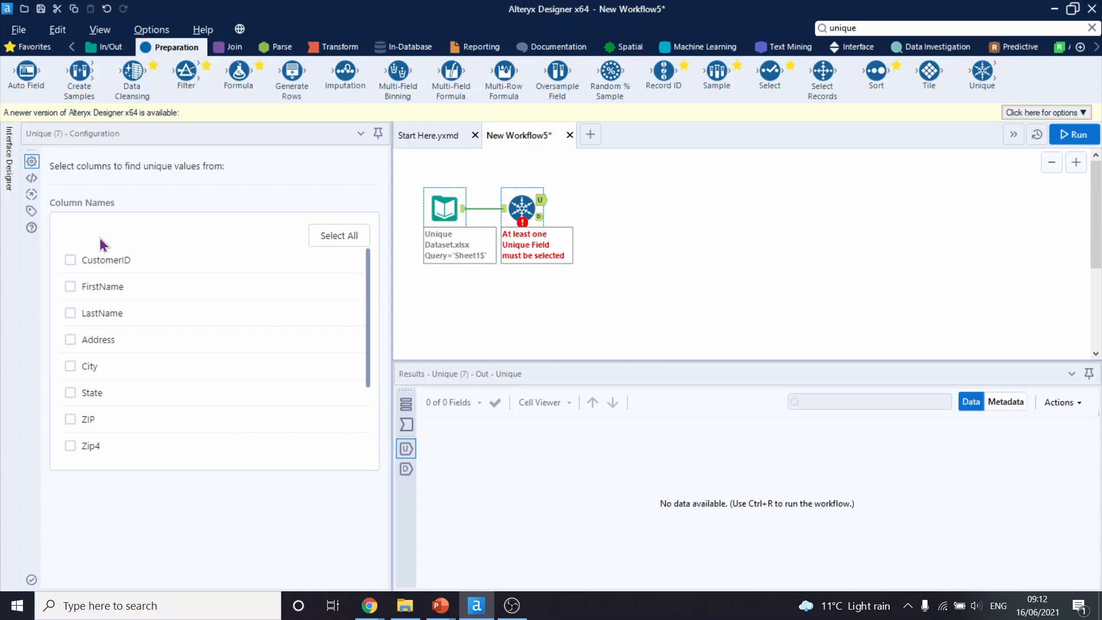
mouse_move(86, 281)
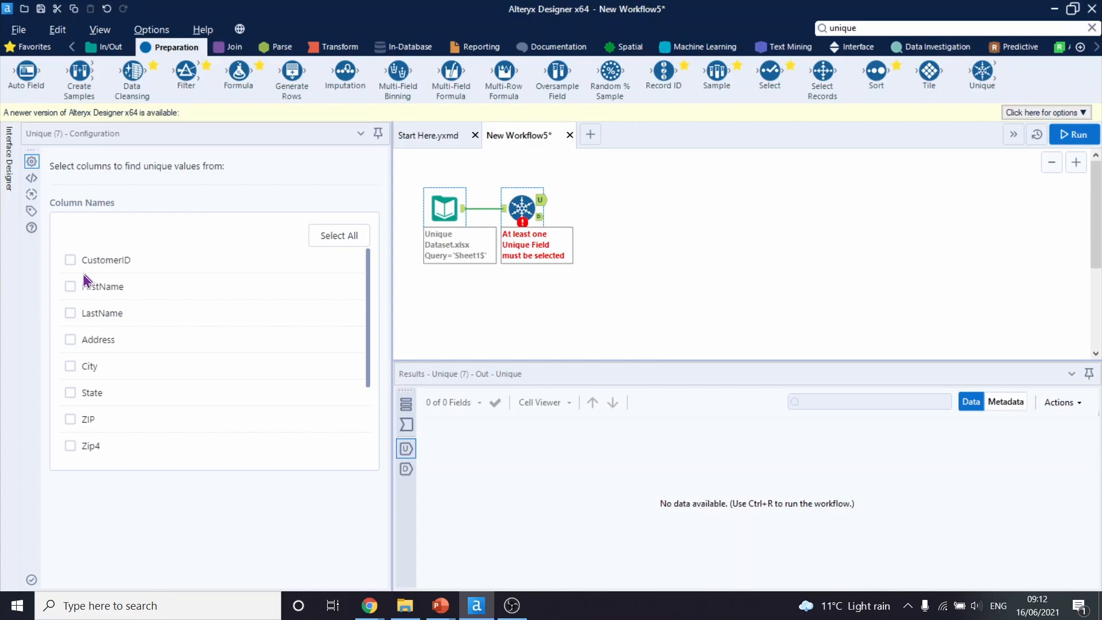
- Tick FirstName and LastName as the Unique tool's uniqueness fields
left_click(69, 286)
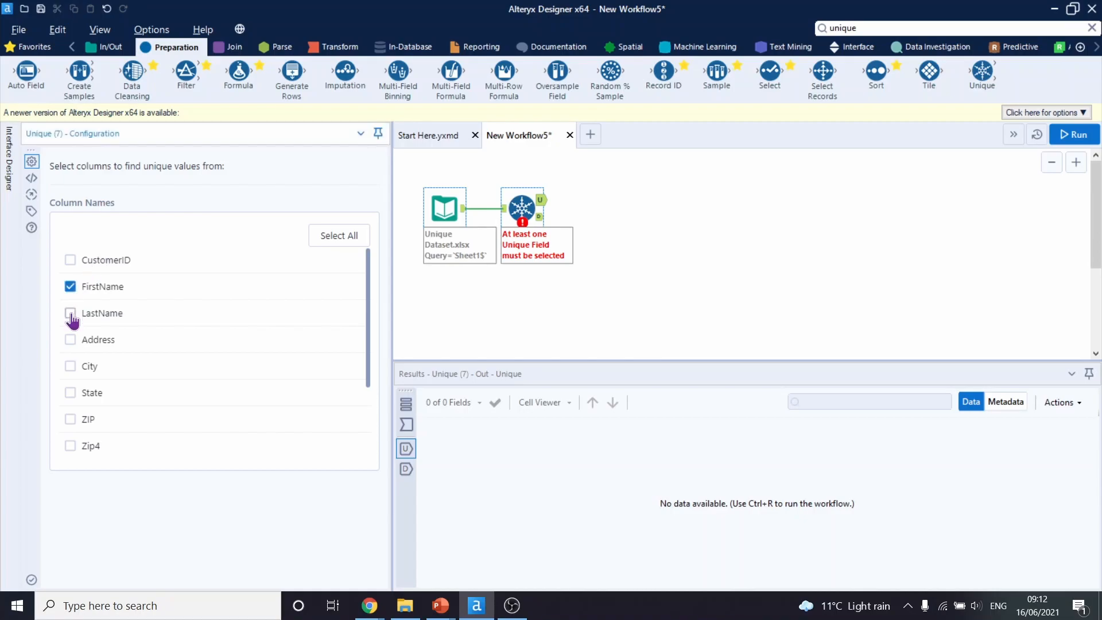
left_click(69, 312)
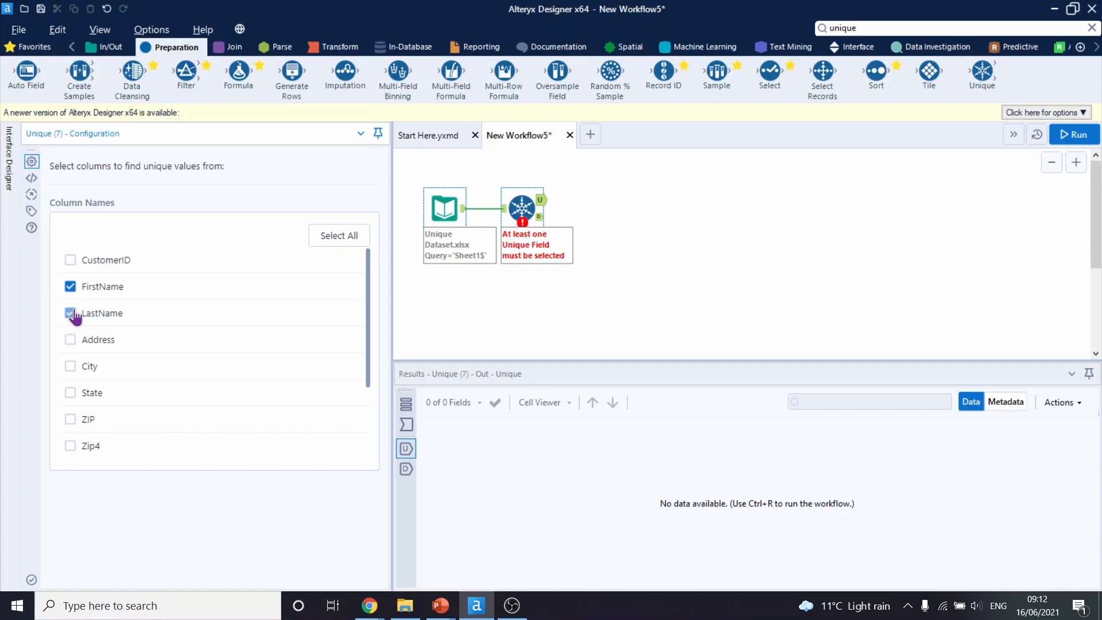
left_click(69, 314)
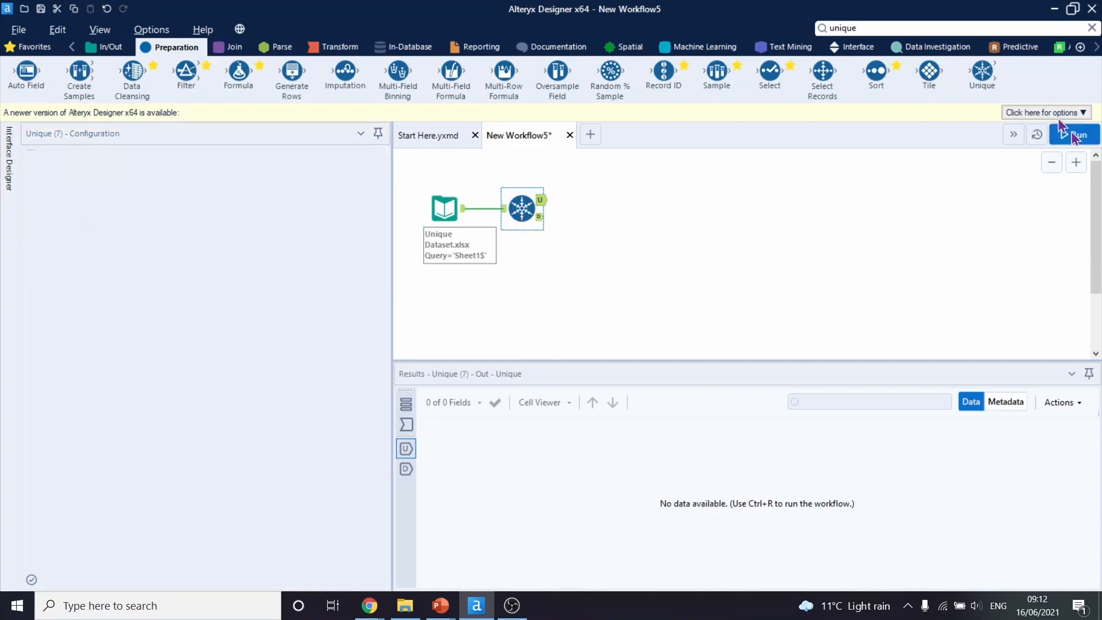
- Run the workflow and inspect the duplicates, the input data records and the Unique settings
left_click(1073, 134)
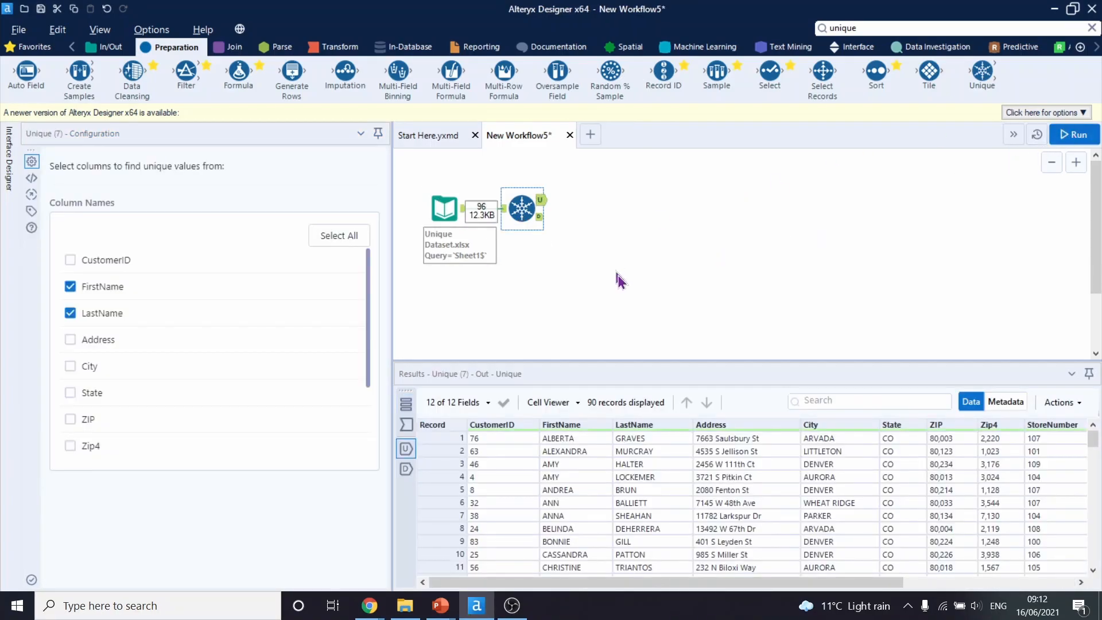
mouse_move(592, 223)
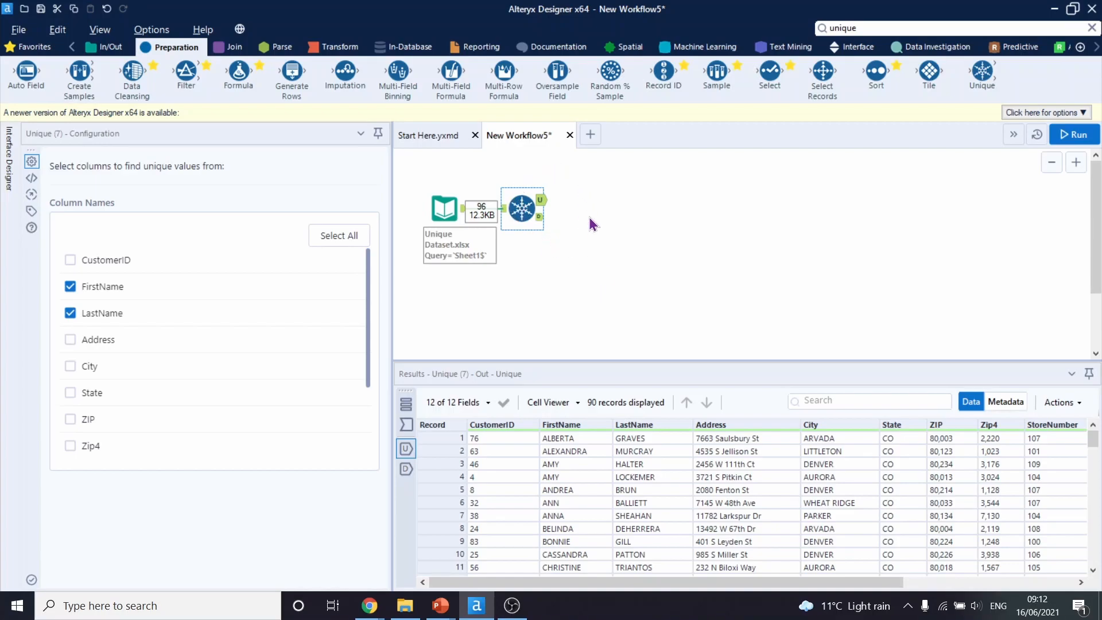
mouse_move(541, 209)
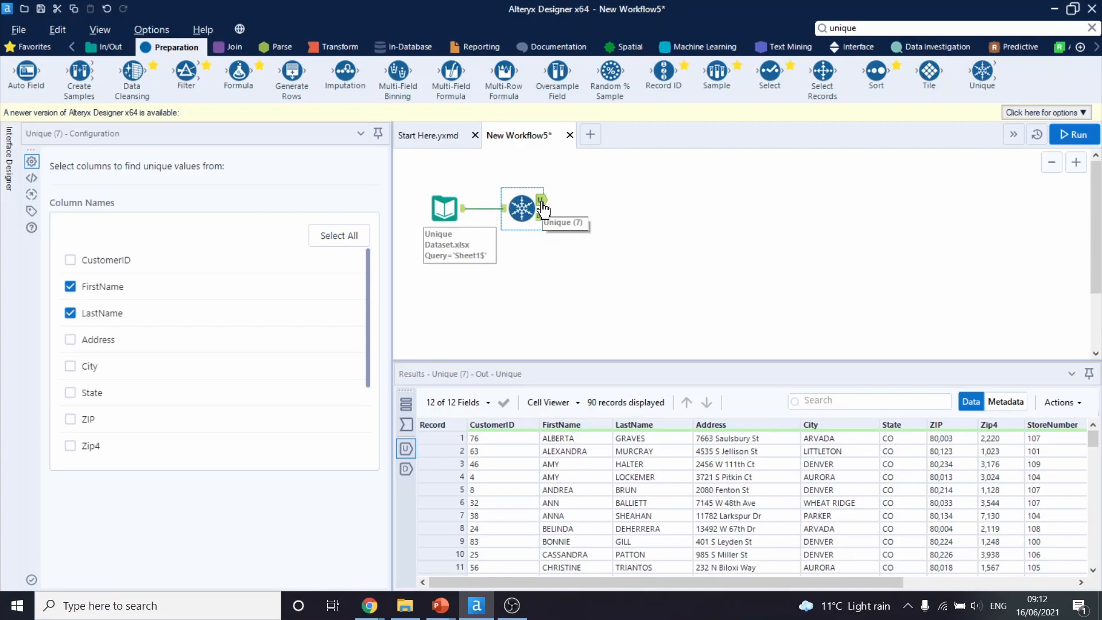
mouse_move(542, 225)
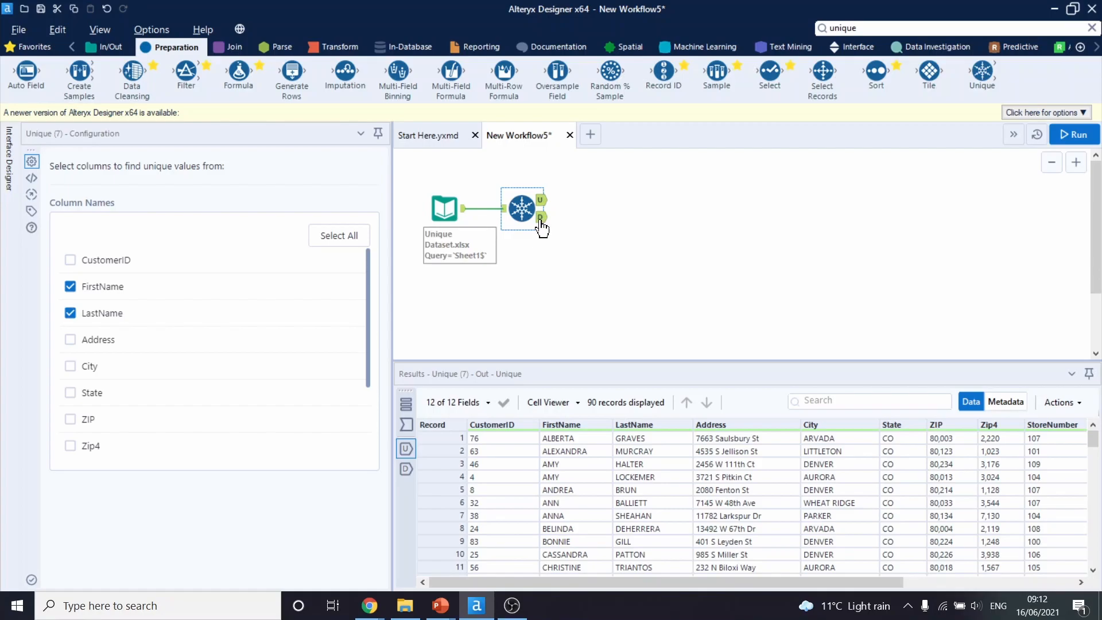
mouse_move(539, 203)
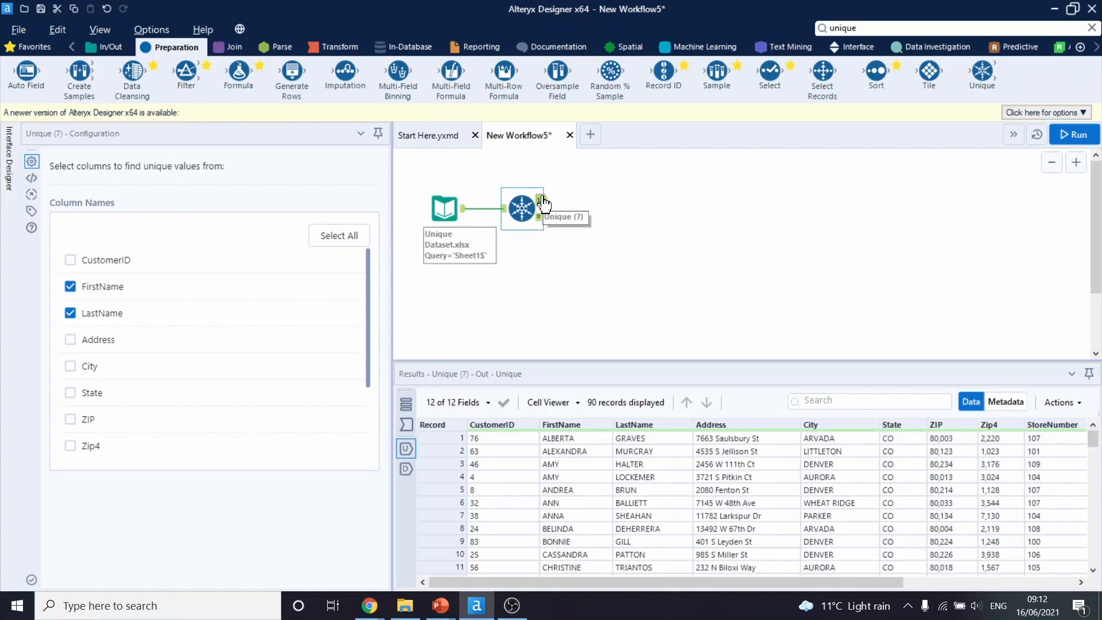
mouse_move(594, 411)
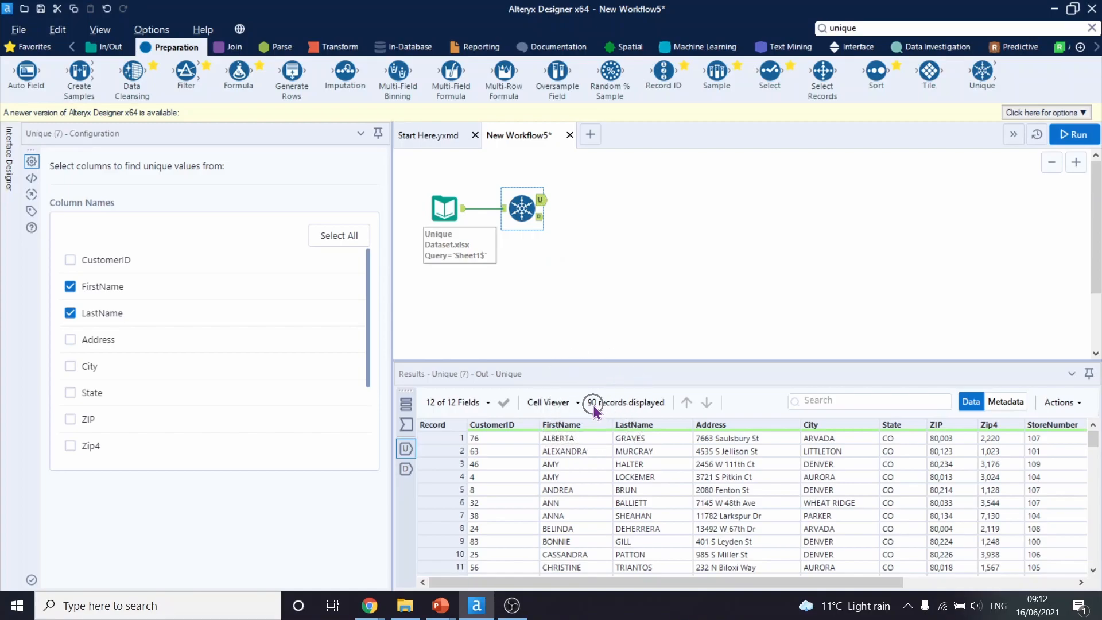
mouse_move(594, 409)
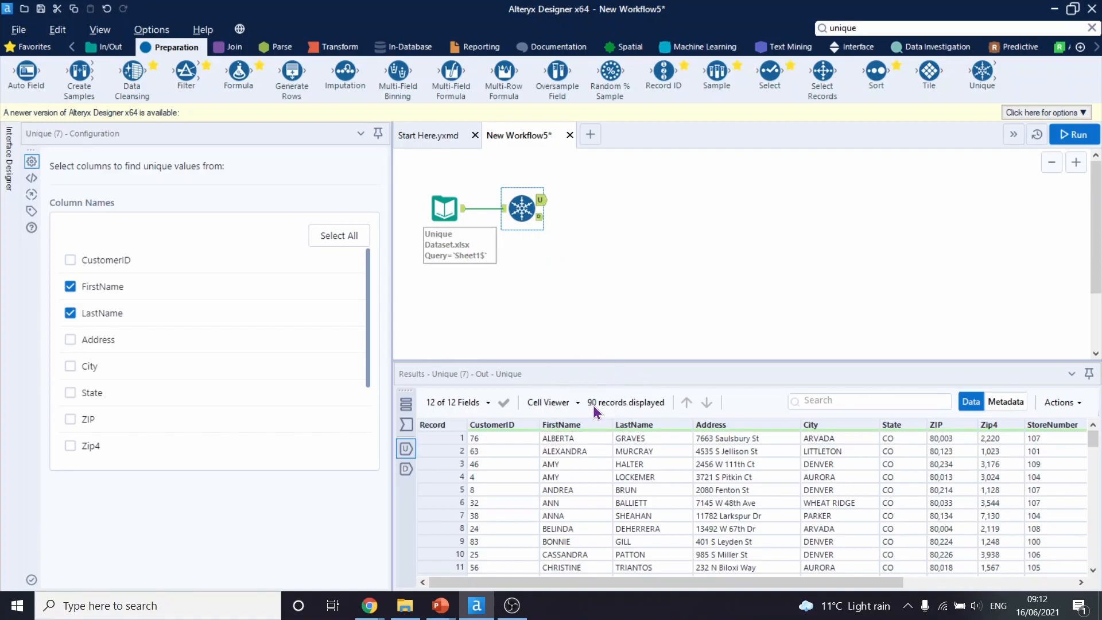
mouse_move(539, 216)
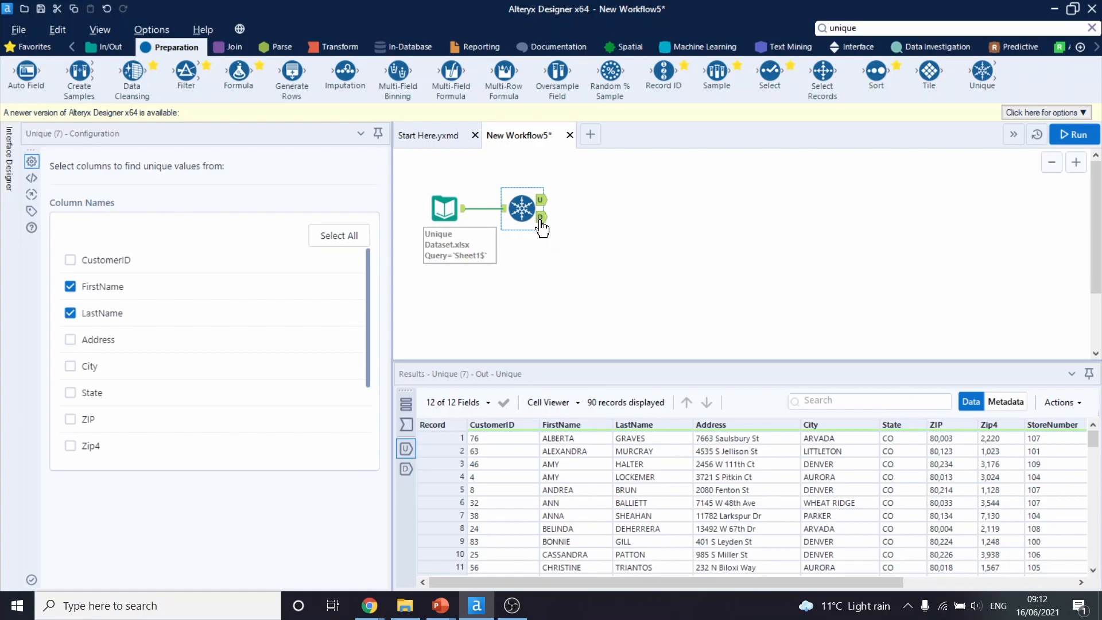
left_click(540, 218)
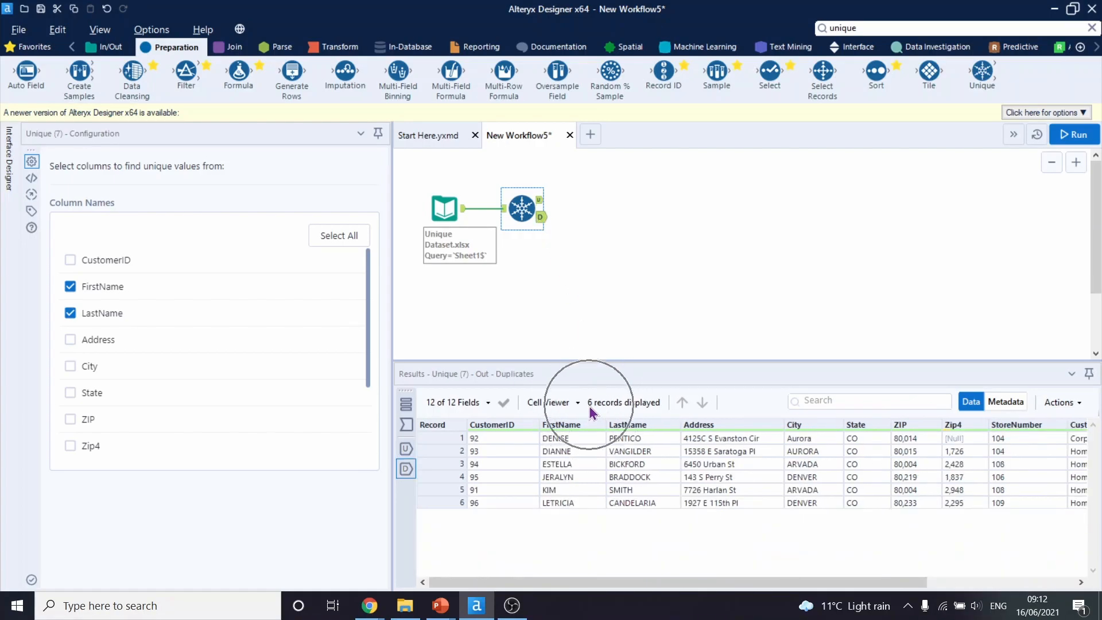
mouse_move(471, 231)
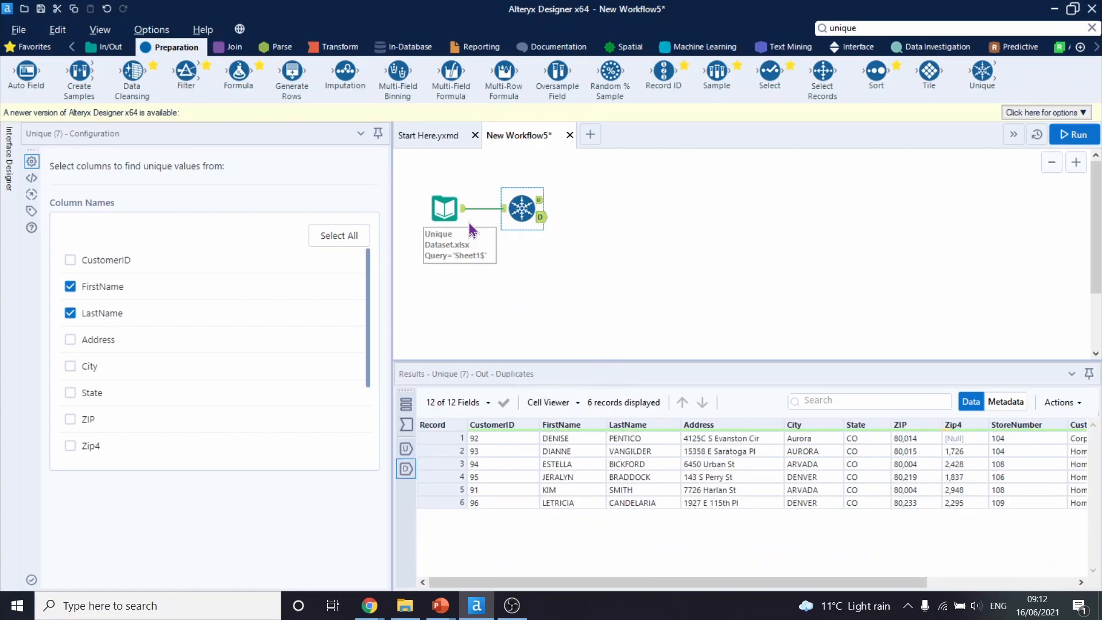
left_click(443, 208)
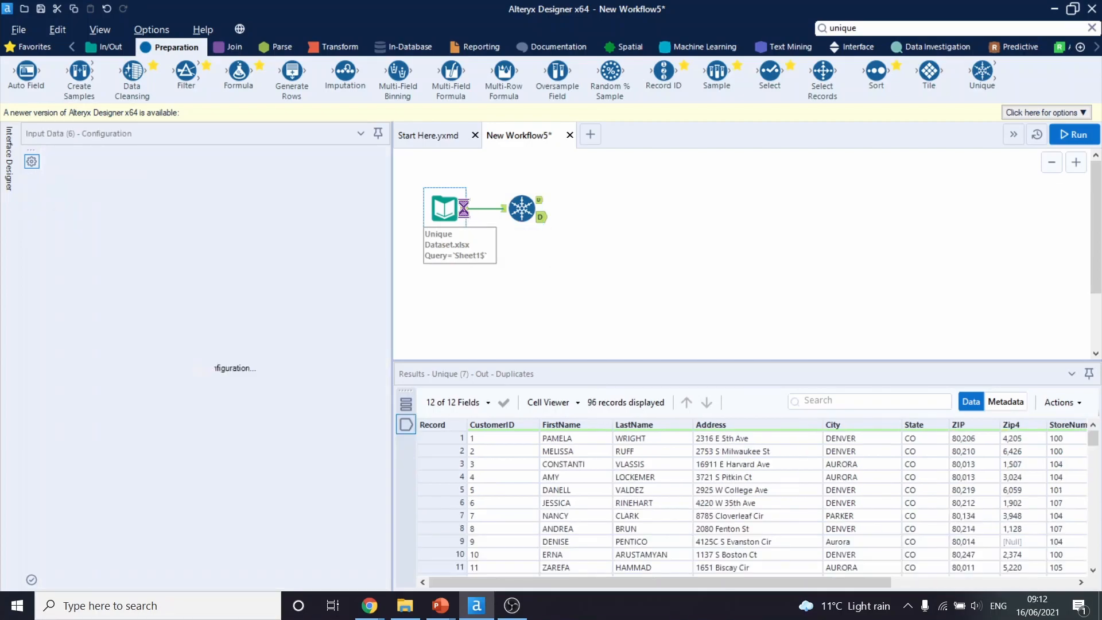
left_click(444, 206)
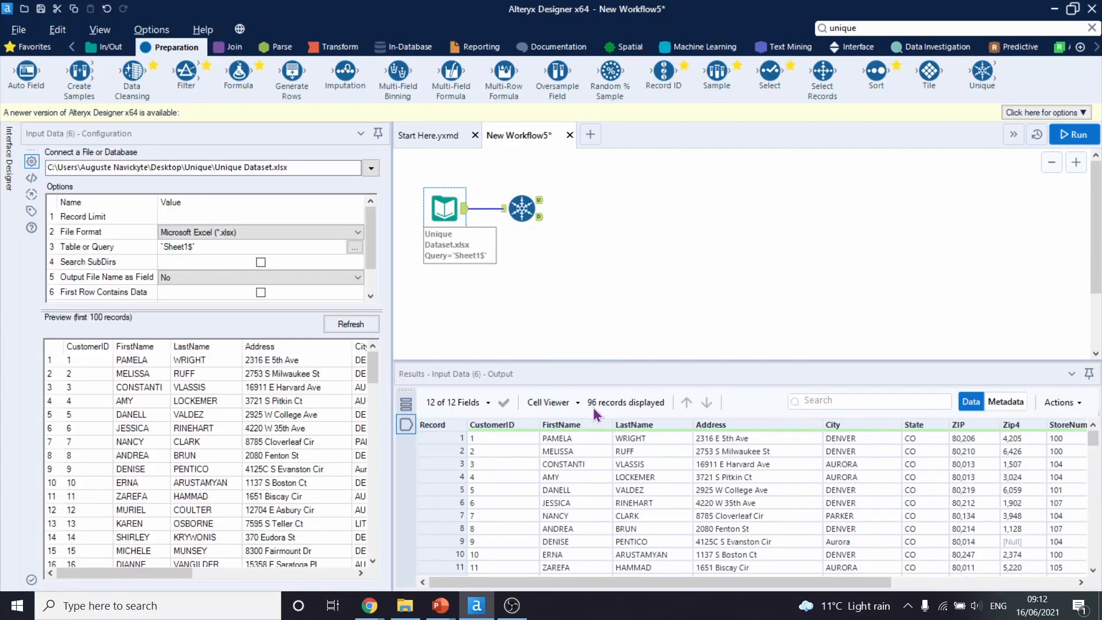
mouse_move(573, 291)
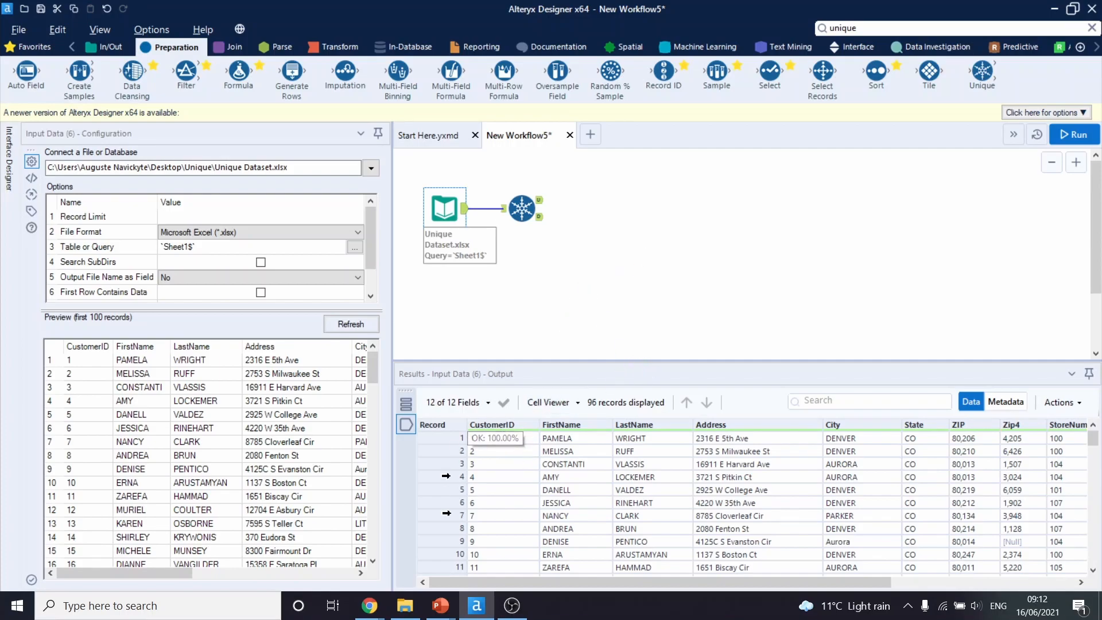
left_click(522, 207)
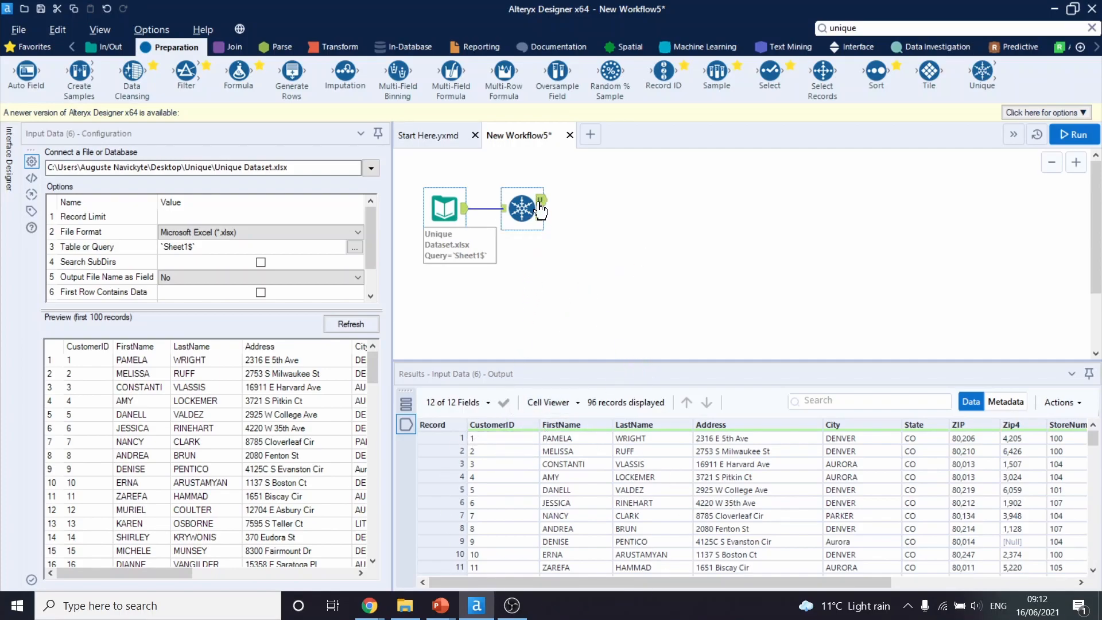
left_click(522, 207)
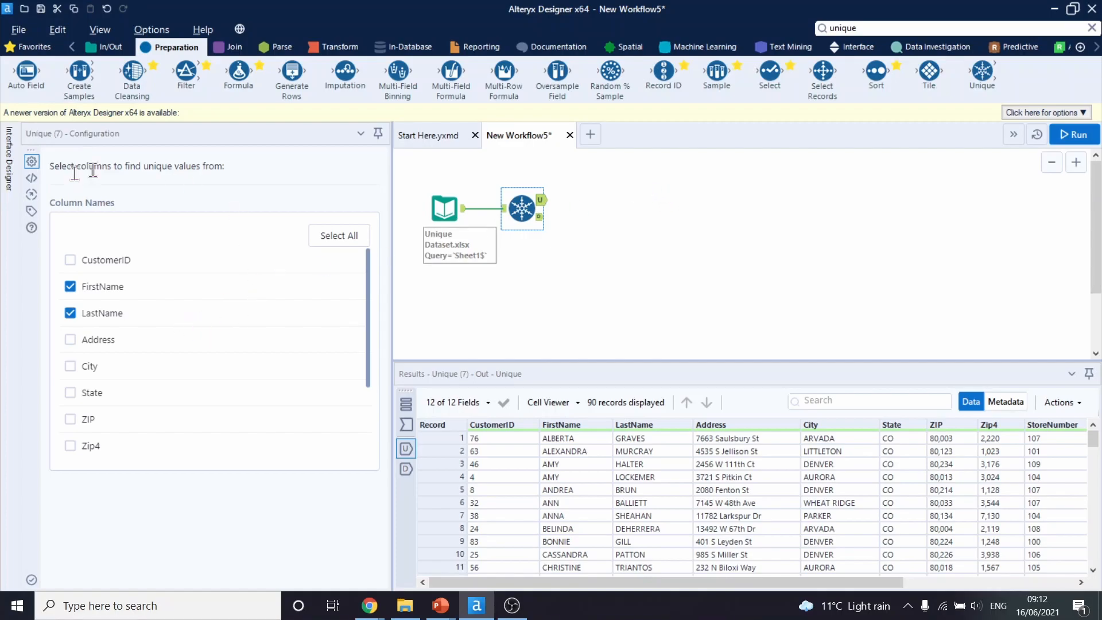
mouse_move(114, 251)
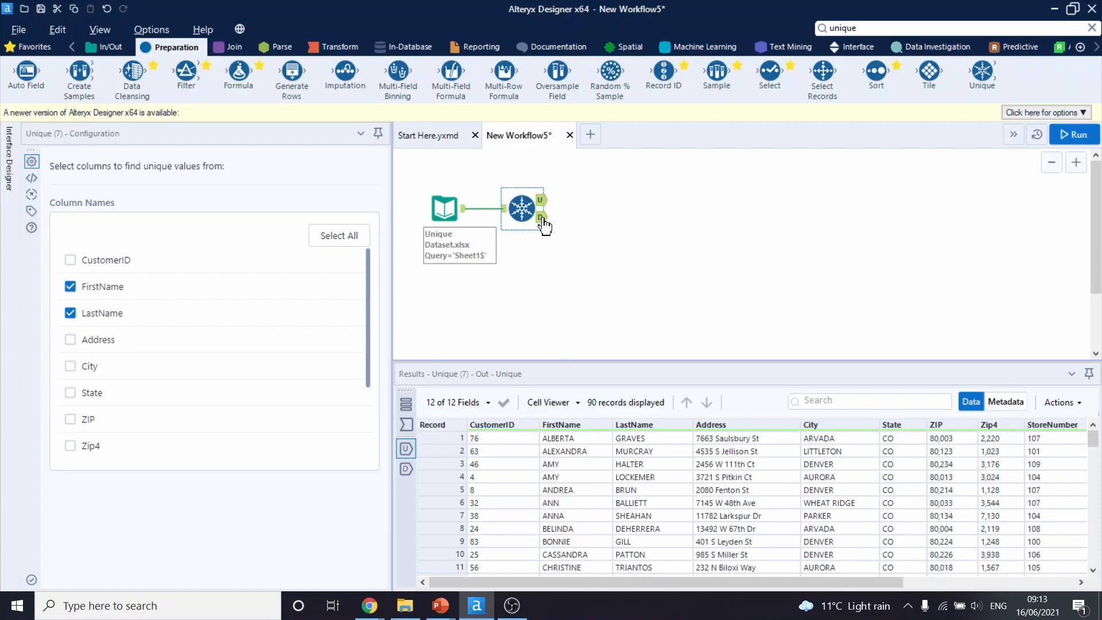
- View the 6 duplicate records, then scroll through the 90 unique records
left_click(540, 216)
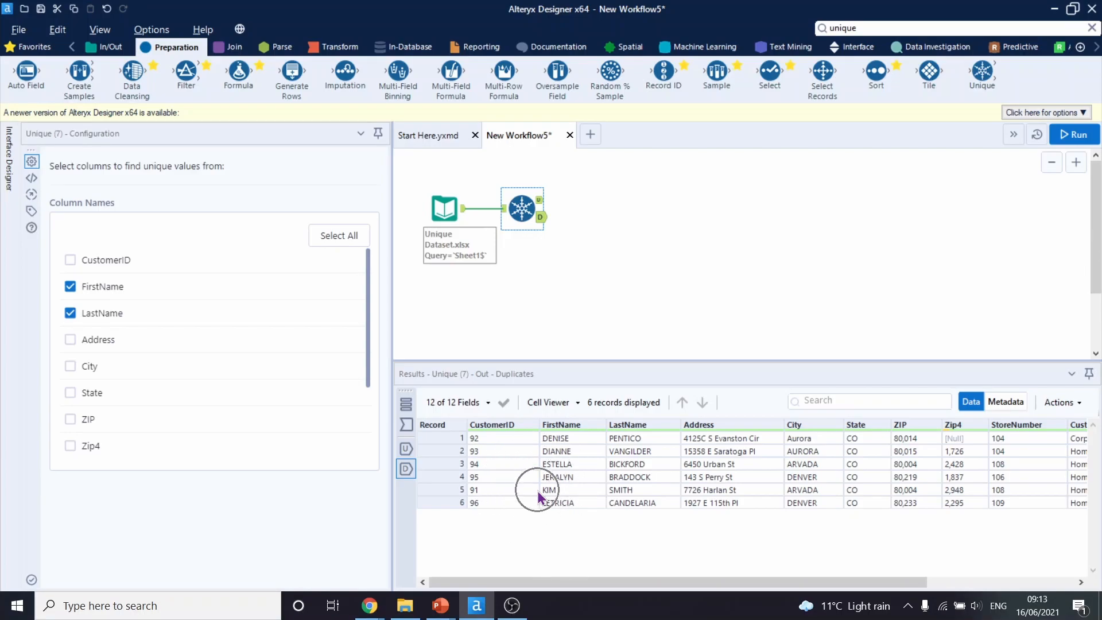
left_click(540, 200)
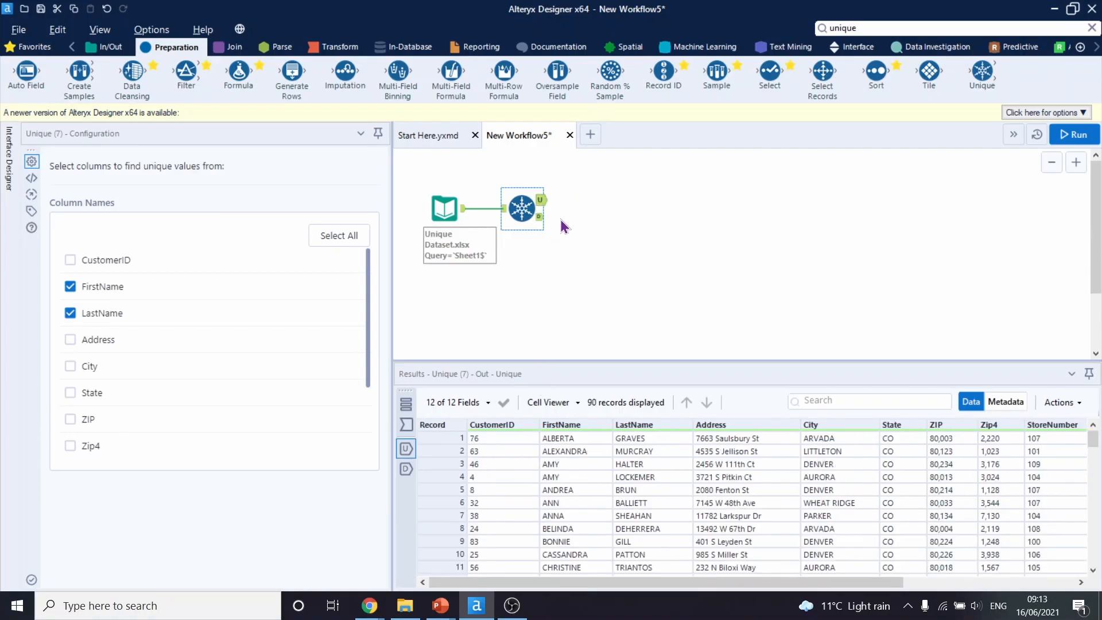
scroll("down", 3)
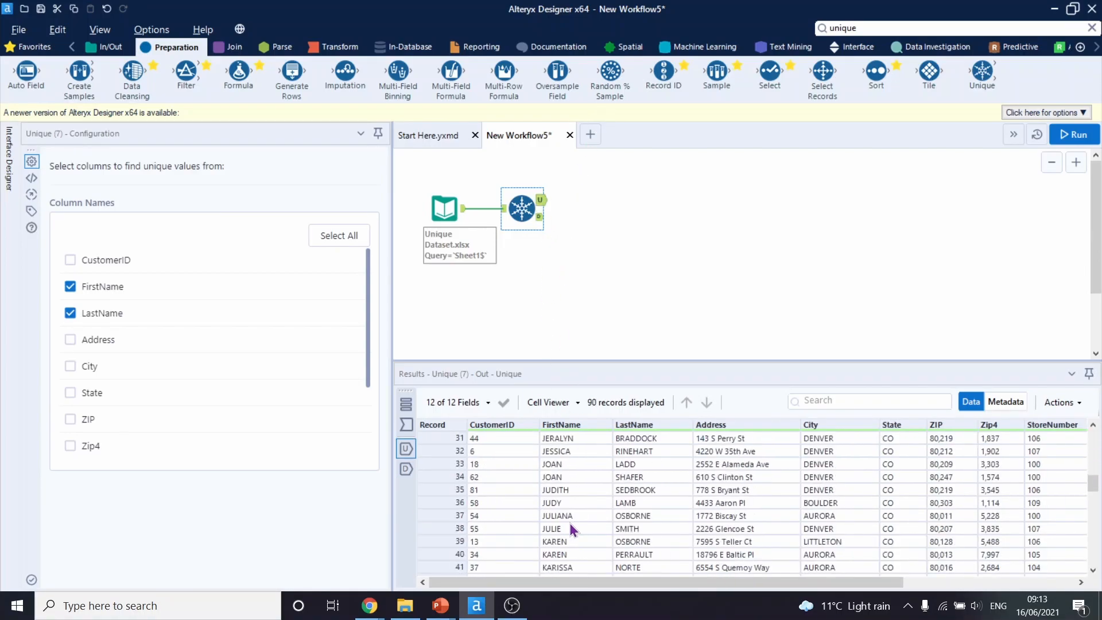
scroll("down", 3)
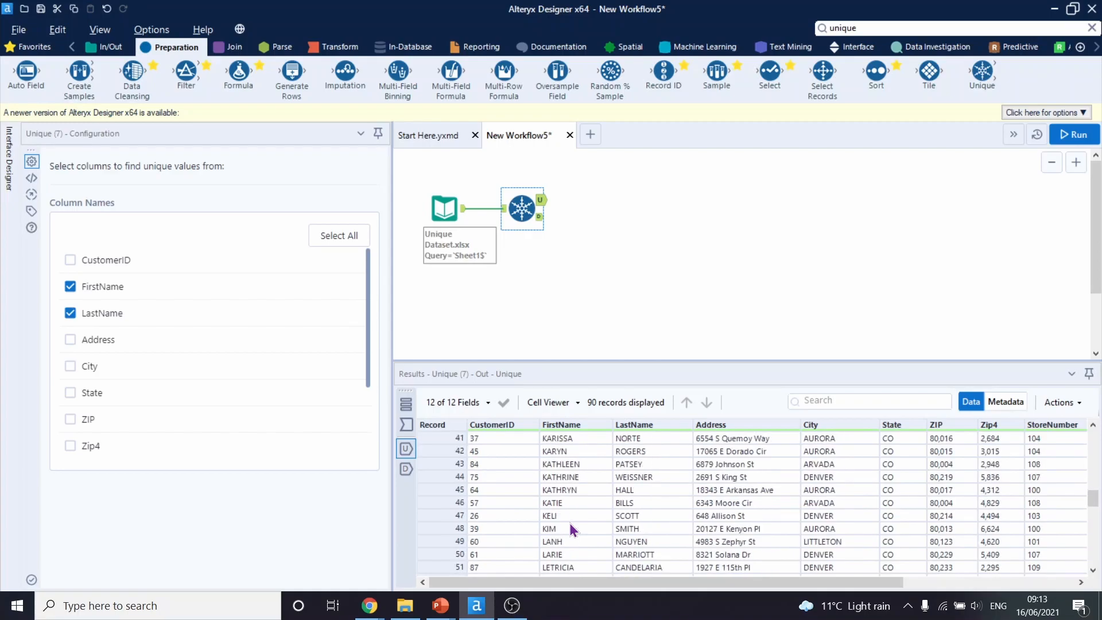
mouse_move(568, 533)
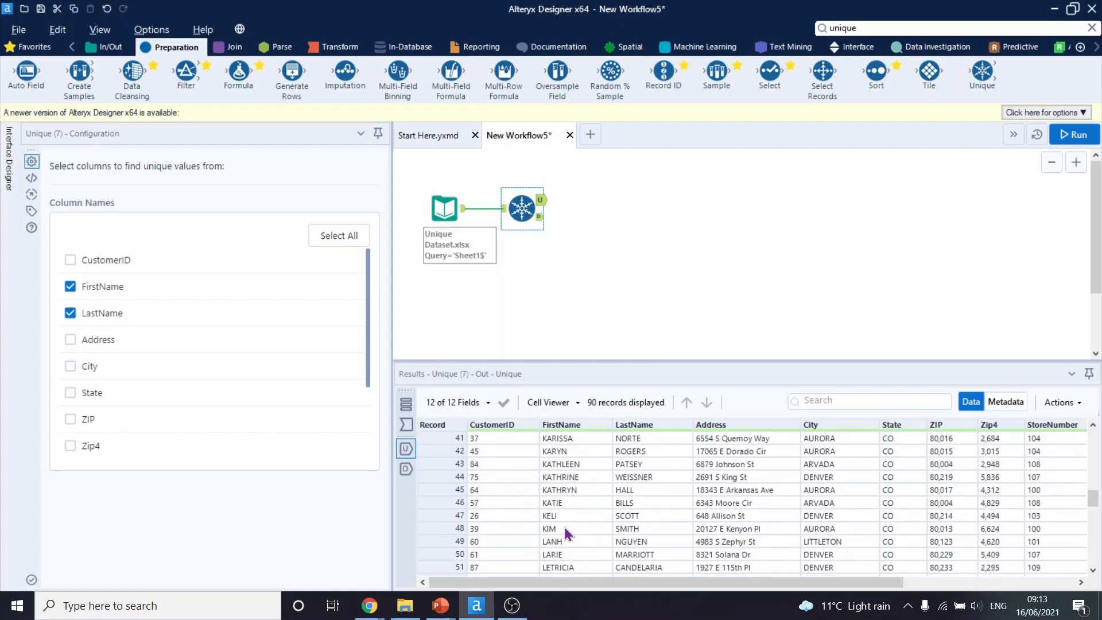
mouse_move(531, 532)
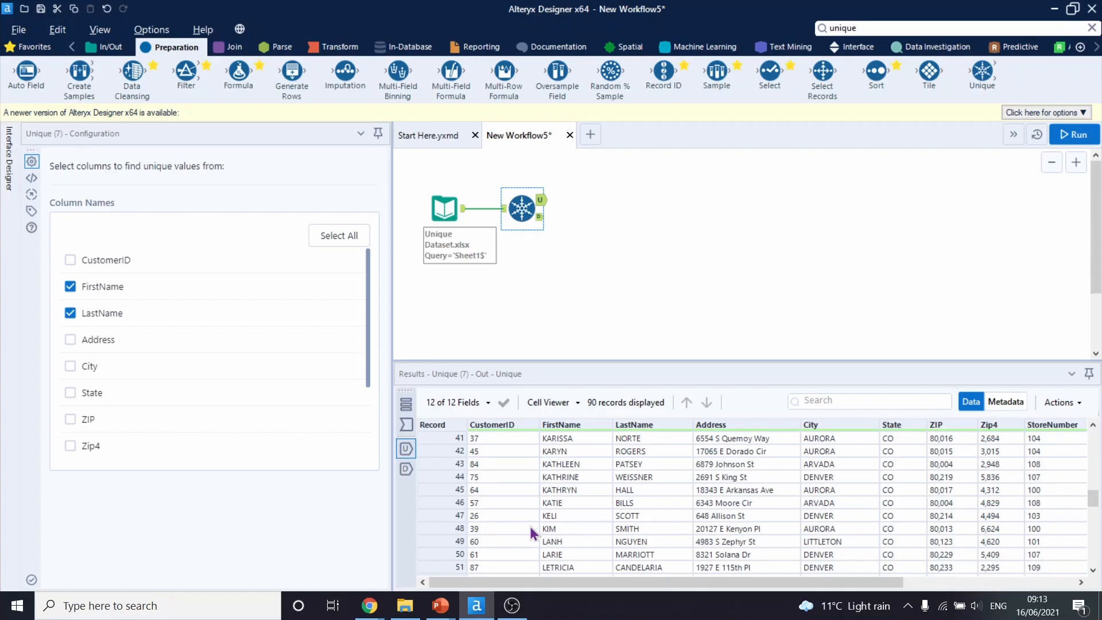
mouse_move(559, 532)
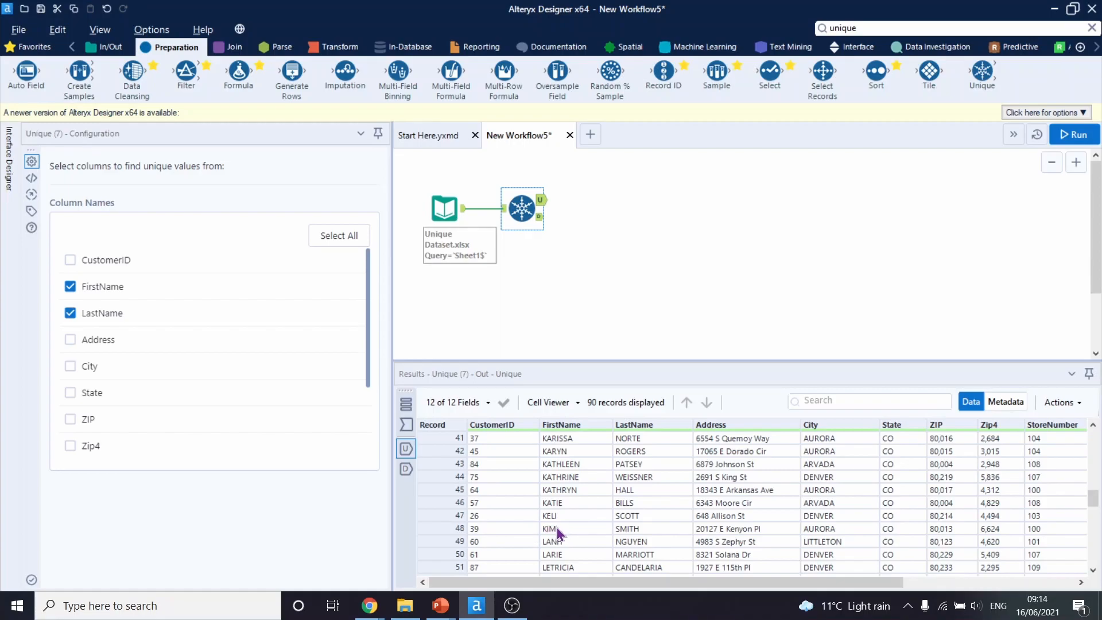
mouse_move(751, 538)
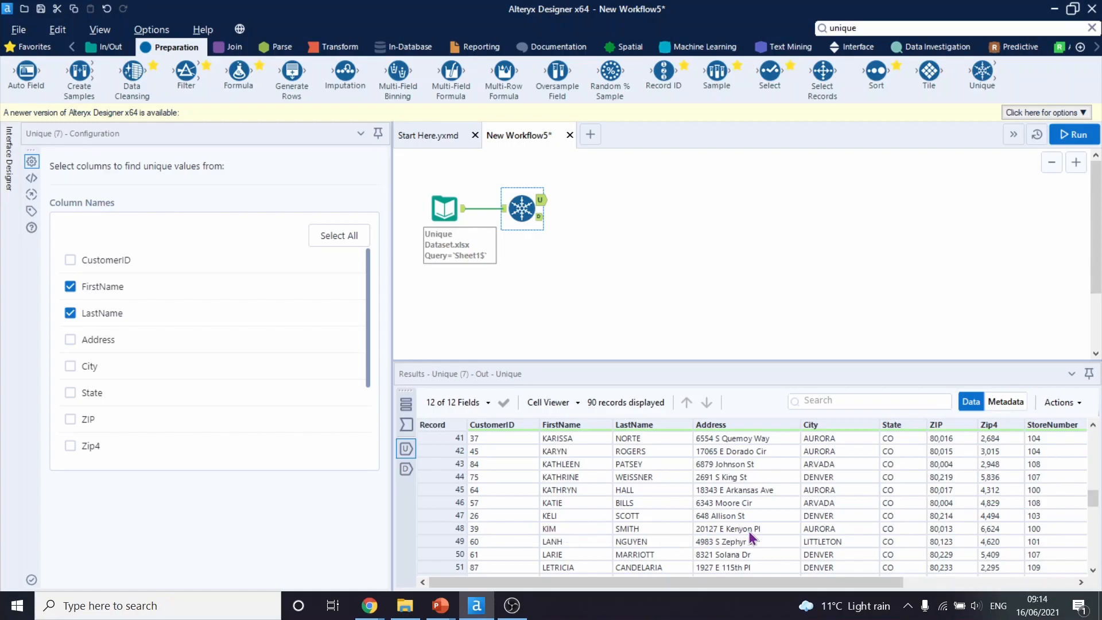
mouse_move(772, 537)
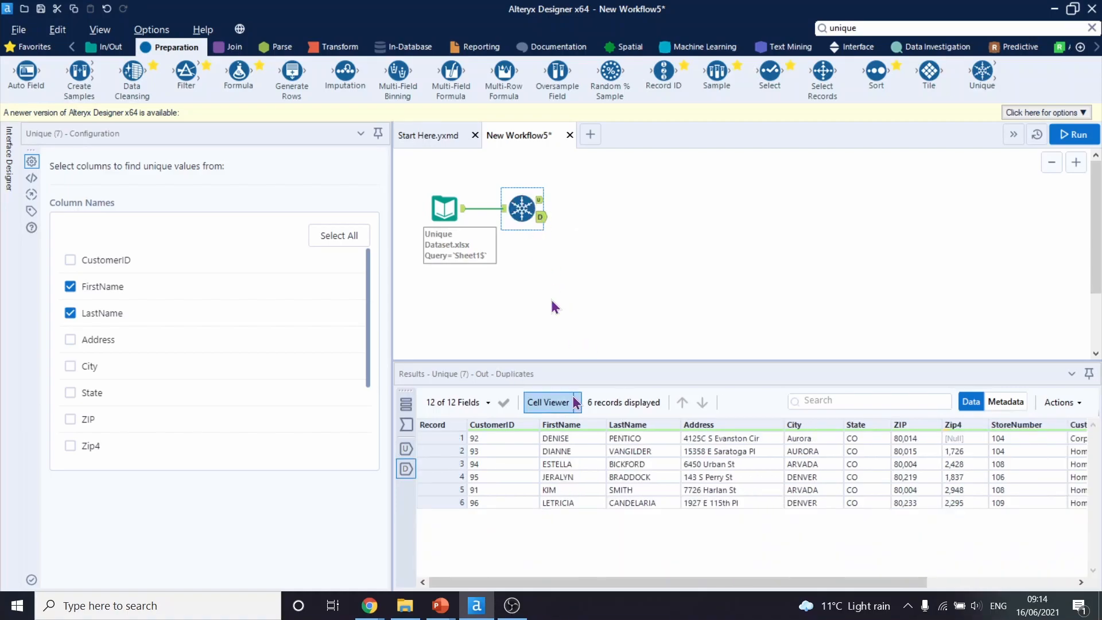
mouse_move(624, 495)
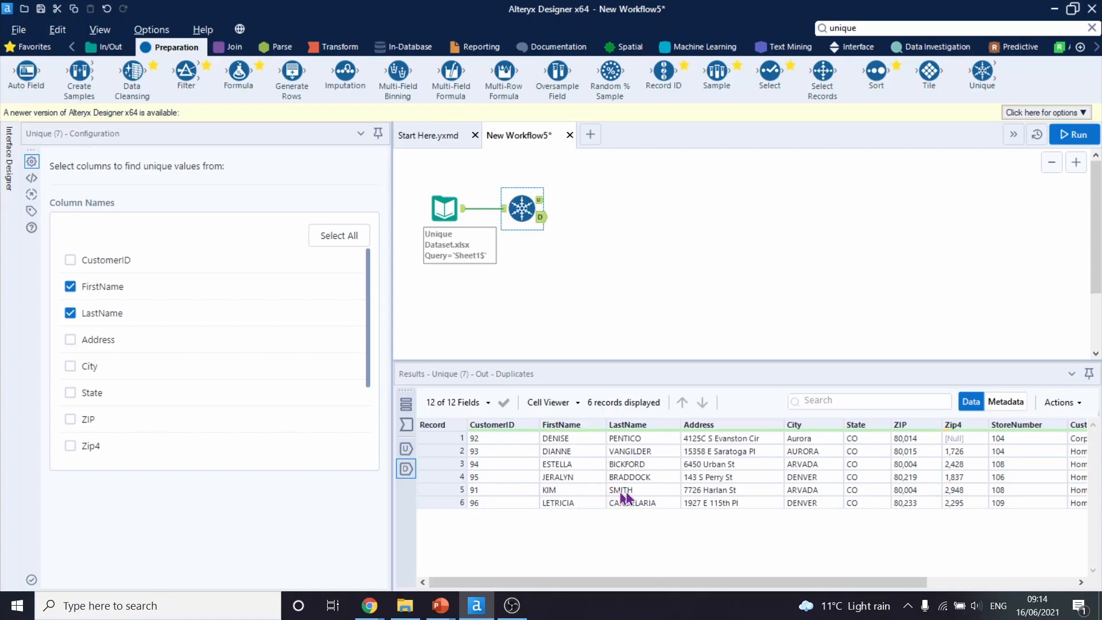
mouse_move(744, 498)
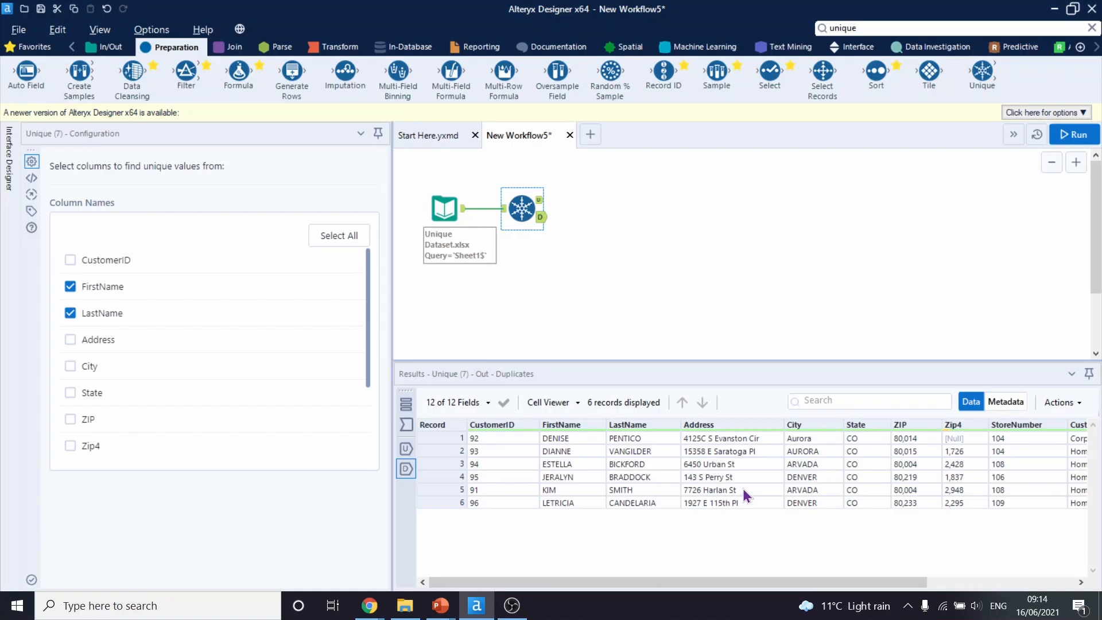
mouse_move(733, 495)
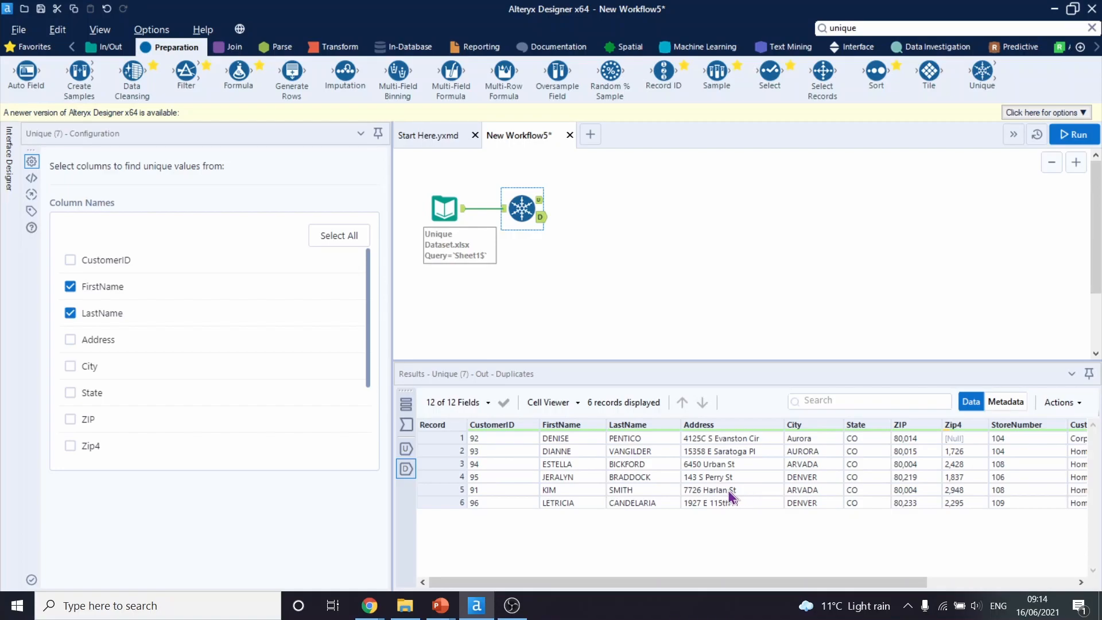
mouse_move(583, 494)
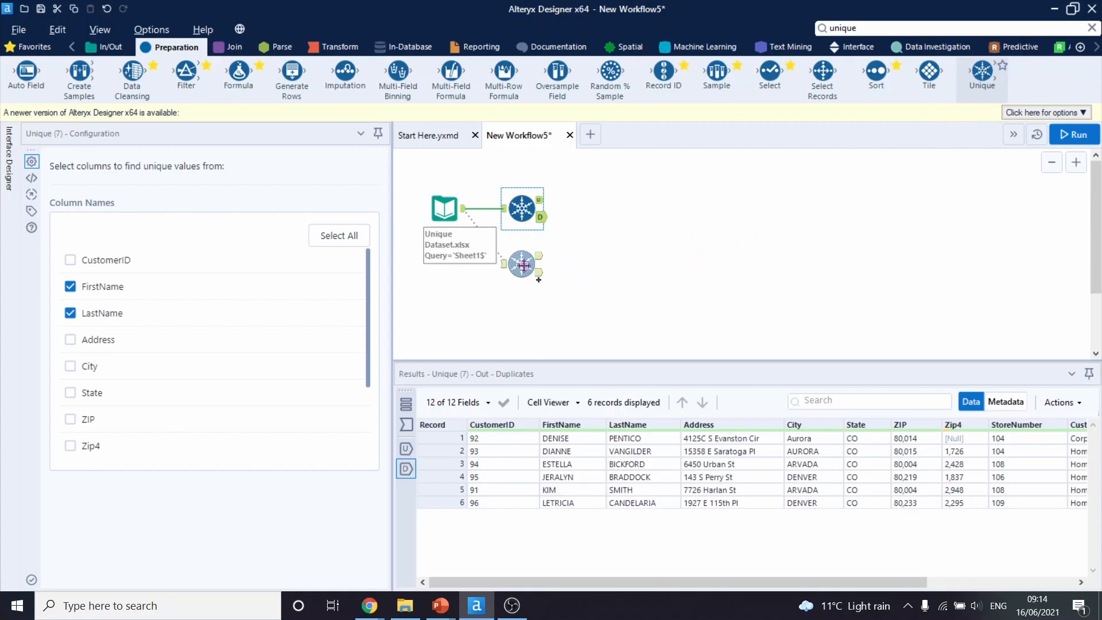
- Add a second Unique tool on FirstName, LastName and Address, run, and scroll its 91 unique records
left_click(520, 258)
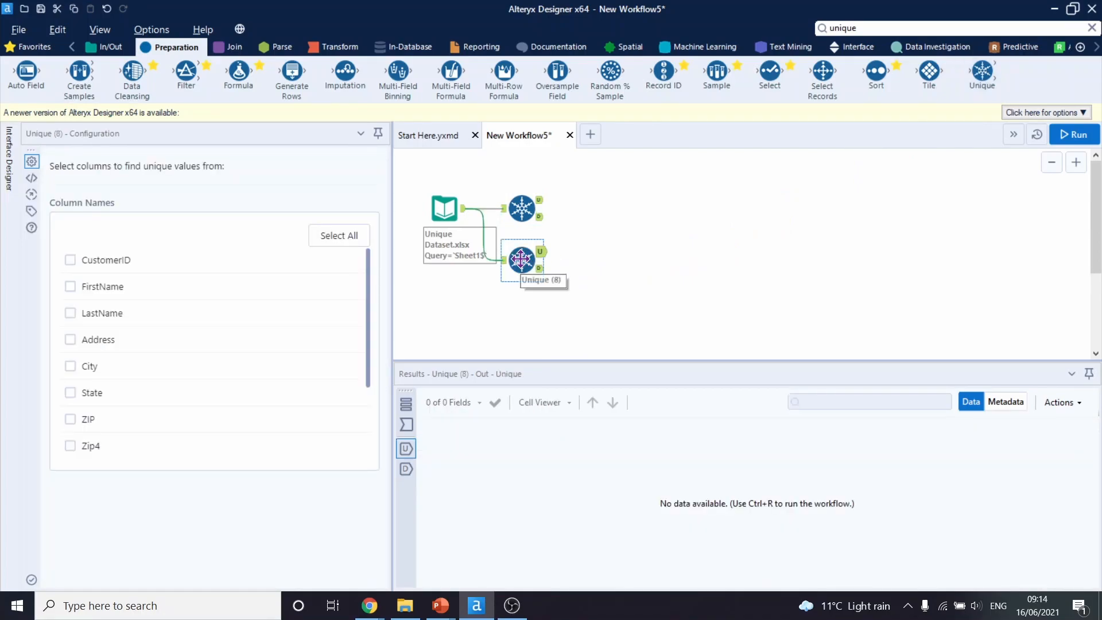
mouse_move(70, 303)
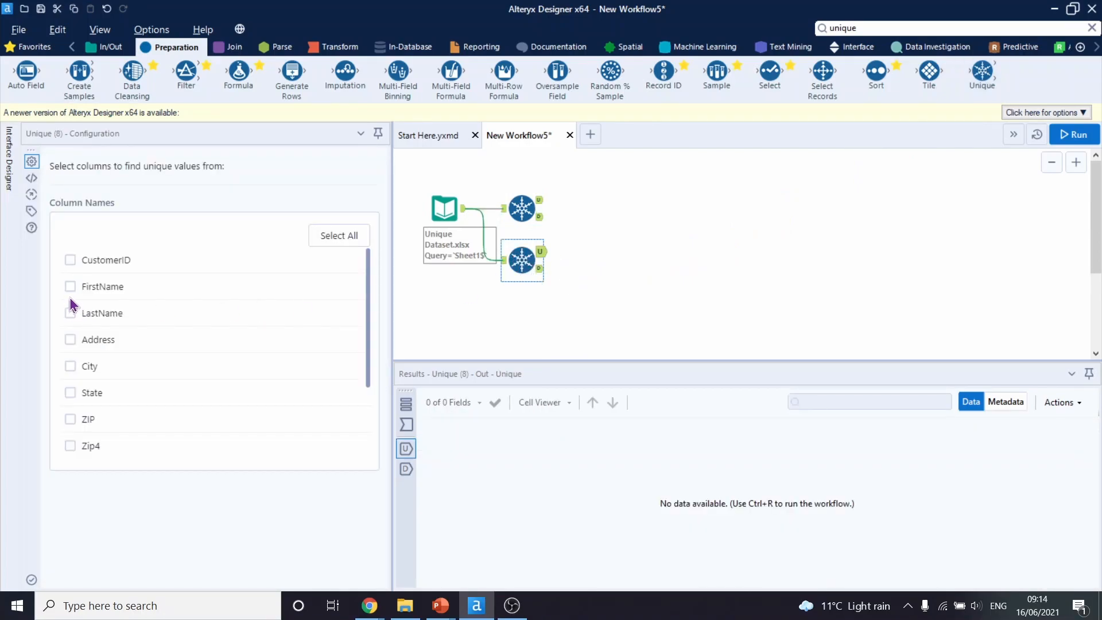
left_click(69, 286)
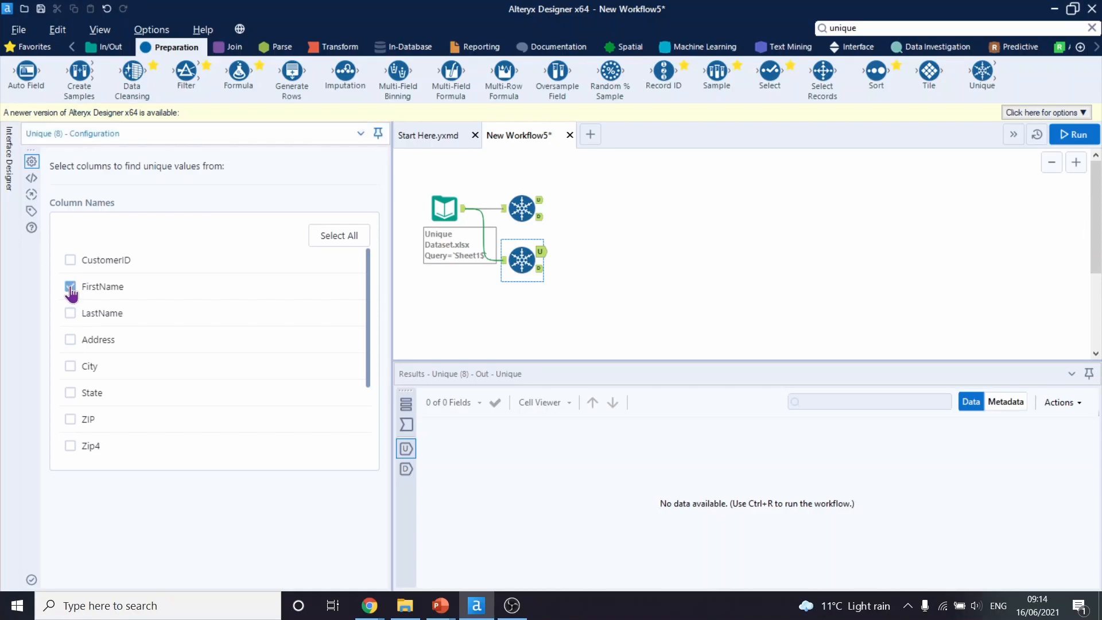
left_click(69, 312)
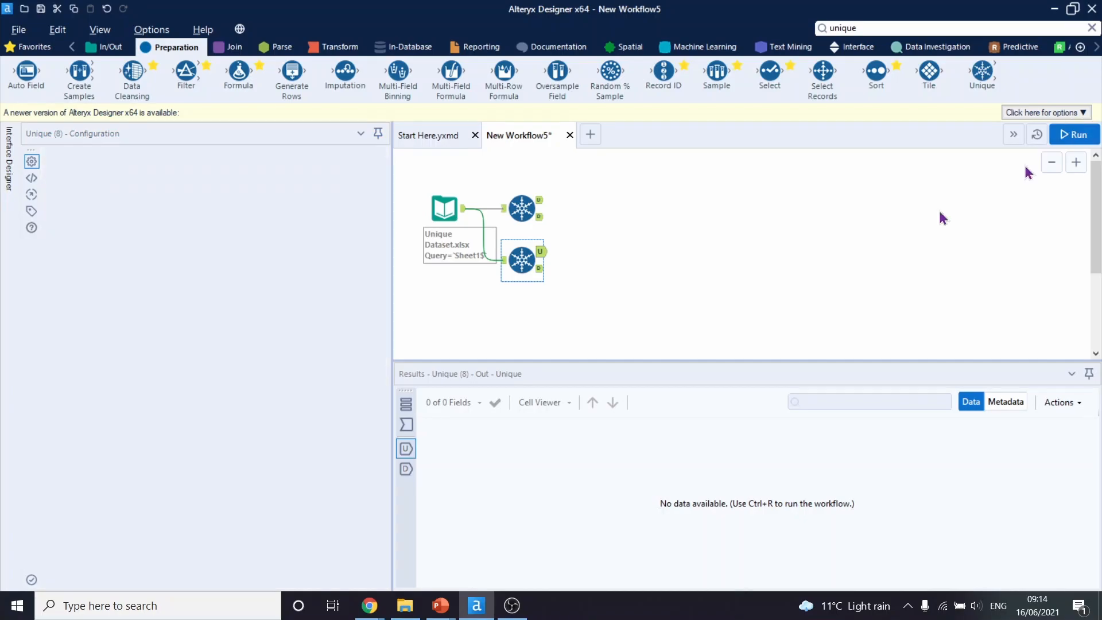
left_click(1073, 135)
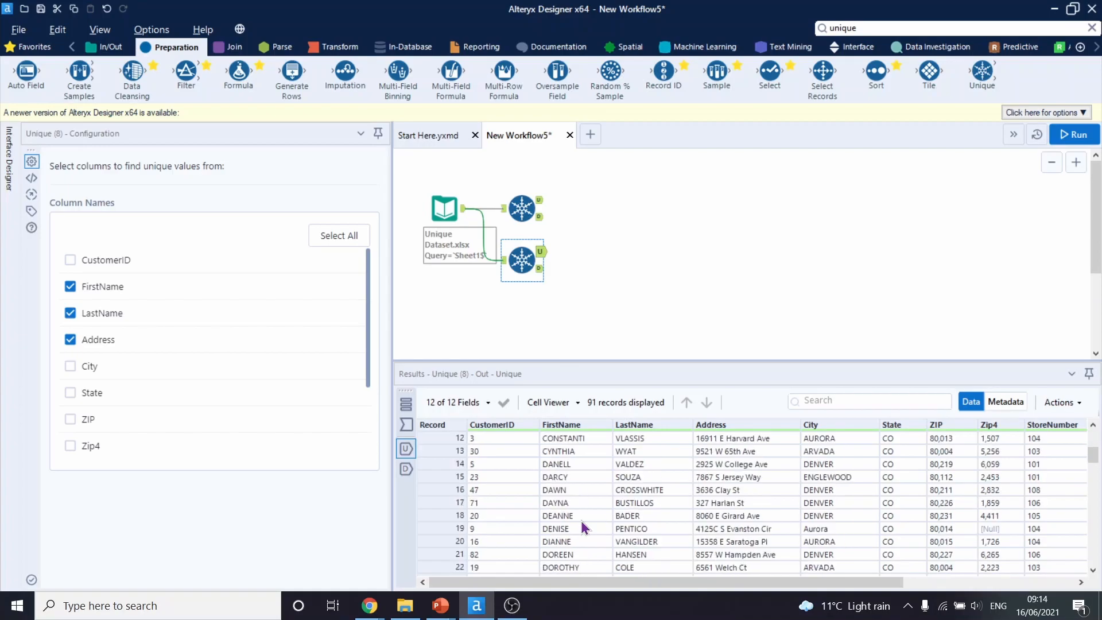
scroll("down", 3)
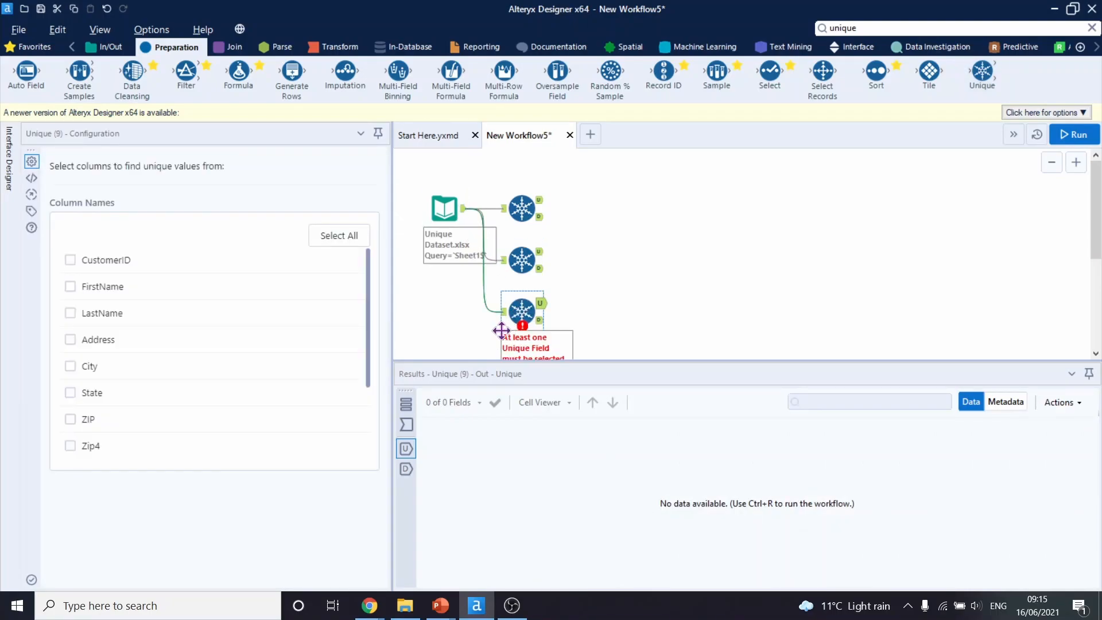
- Check all columns including Zip4 in the third Unique tool, run, and view its empty duplicates output
left_click(70, 313)
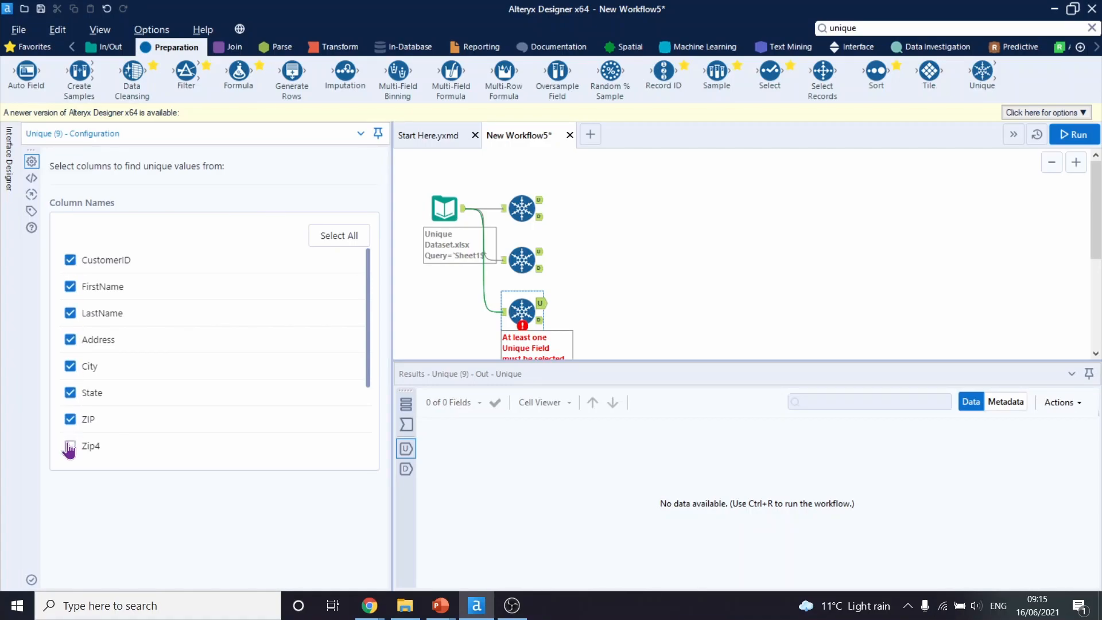
left_click(69, 445)
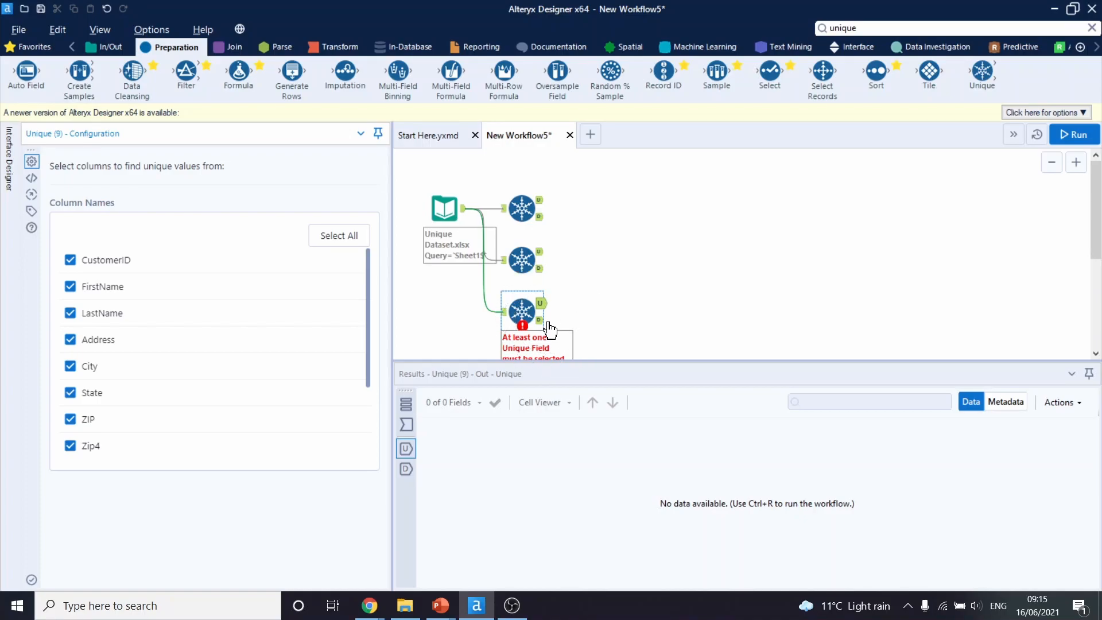
left_click(1073, 134)
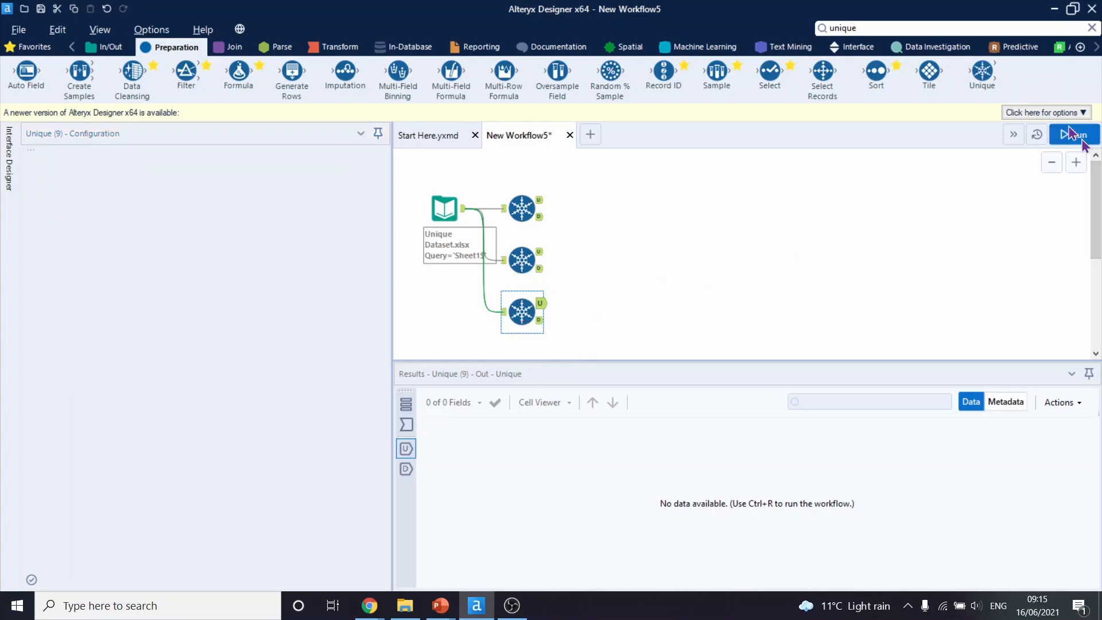
left_click(1073, 135)
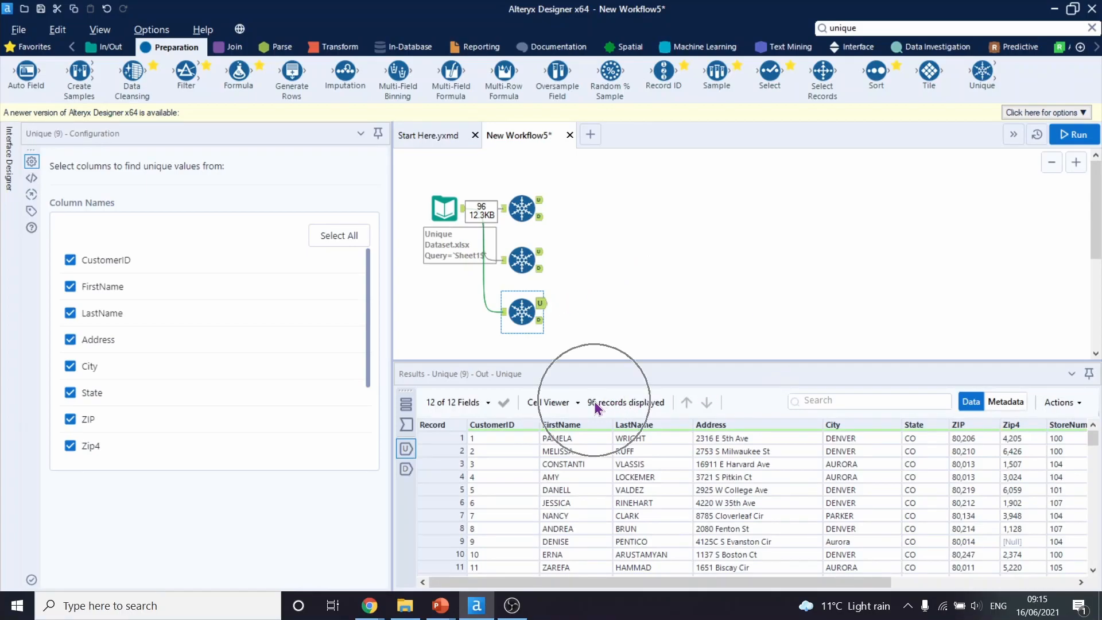
left_click(540, 322)
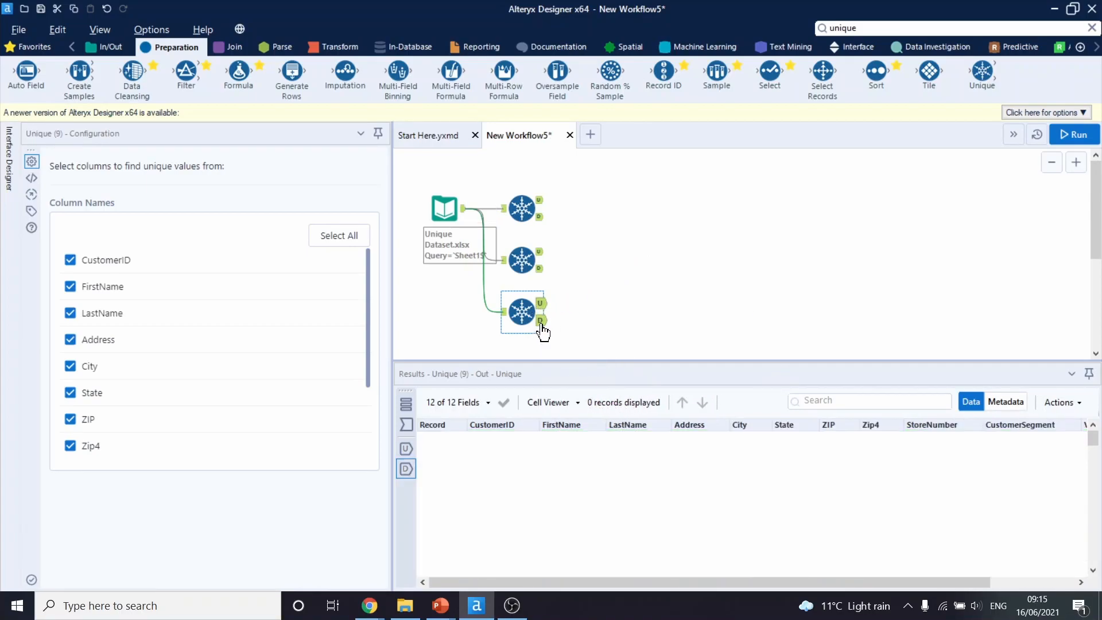
left_click(541, 321)
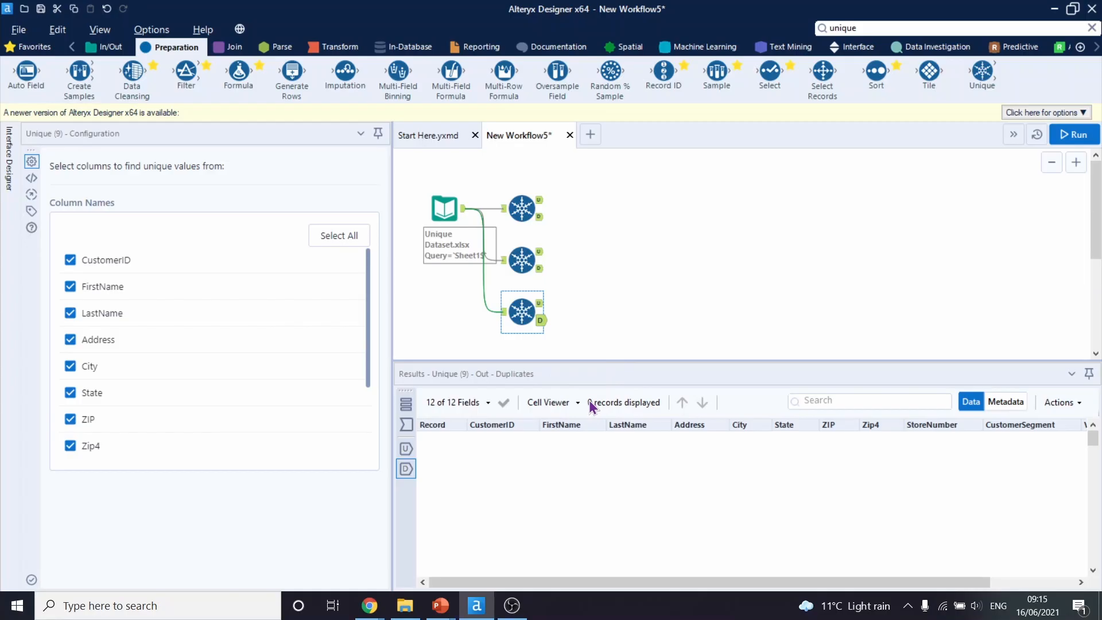